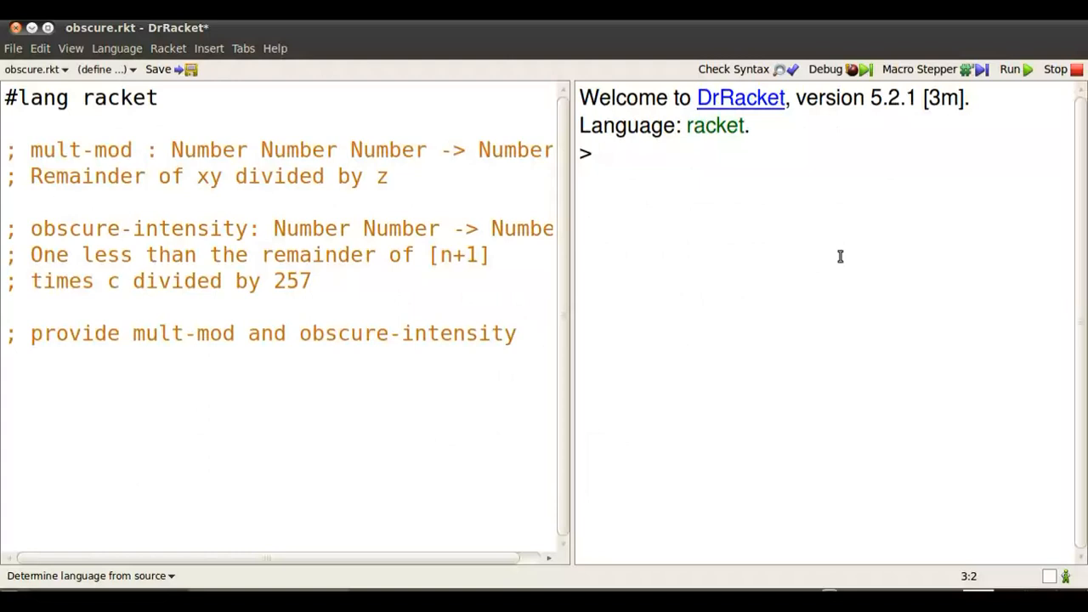
{"action": "mouse_move", "coordinate": [781, 221]}
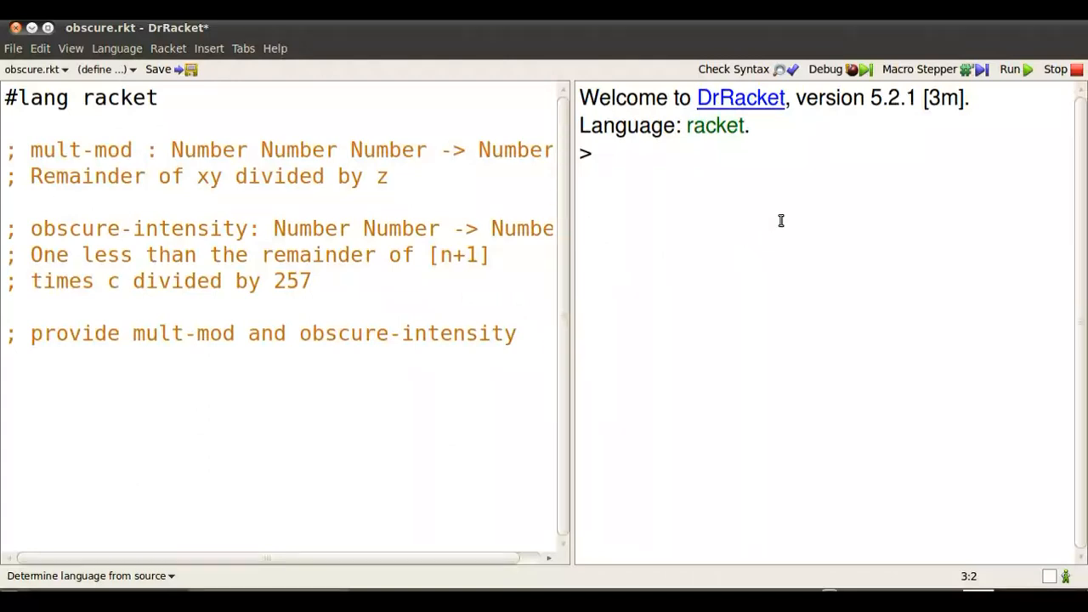
{"action": "mouse_move", "coordinate": [230, 367]}
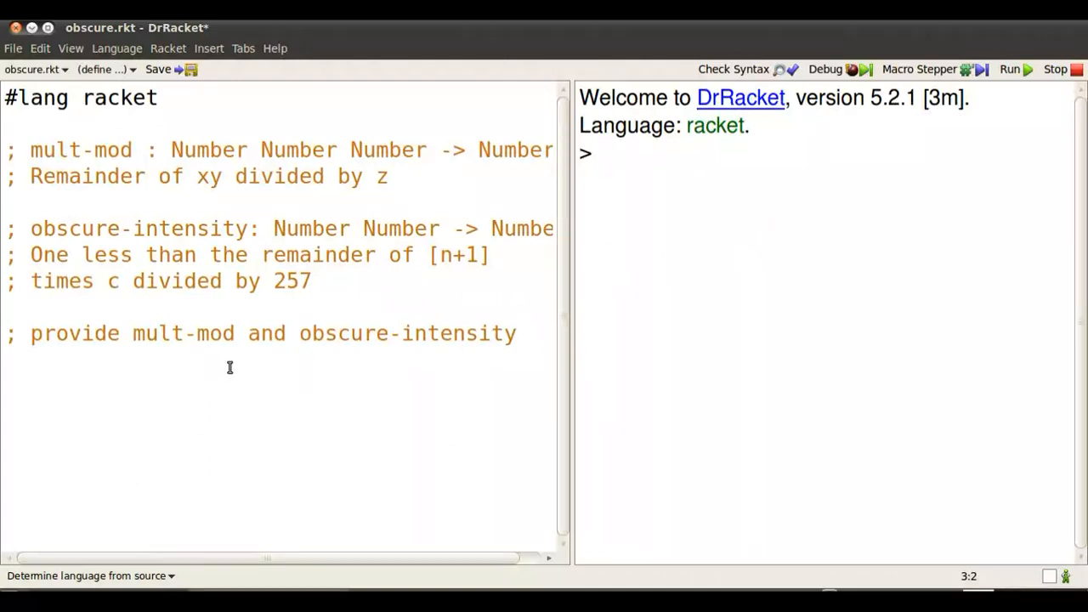
{"action": "mouse_move", "coordinate": [249, 377]}
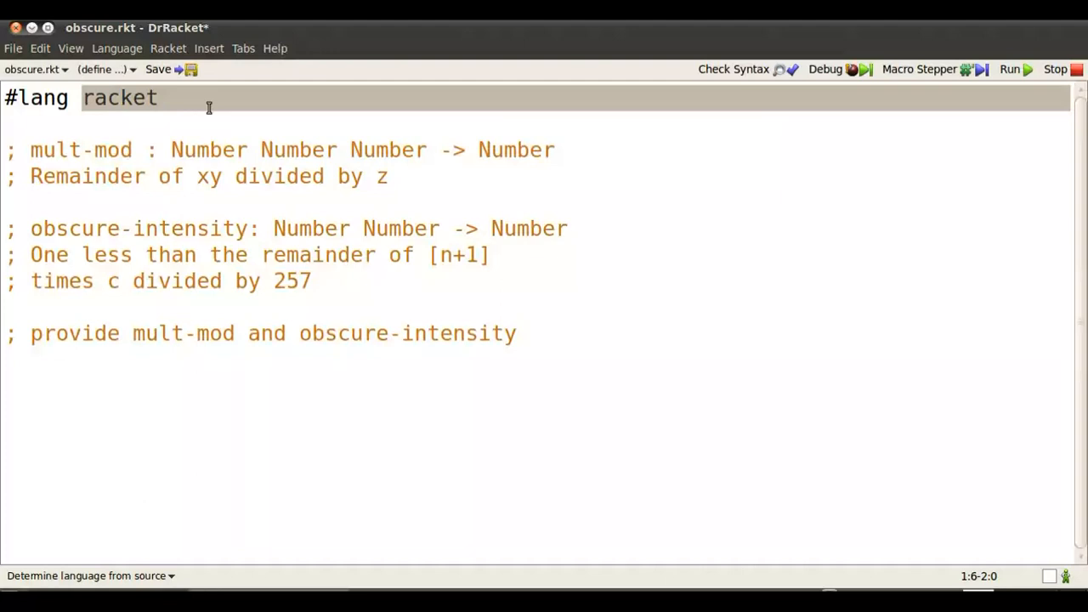
{"action": "left_click", "coordinate": [116, 48]}
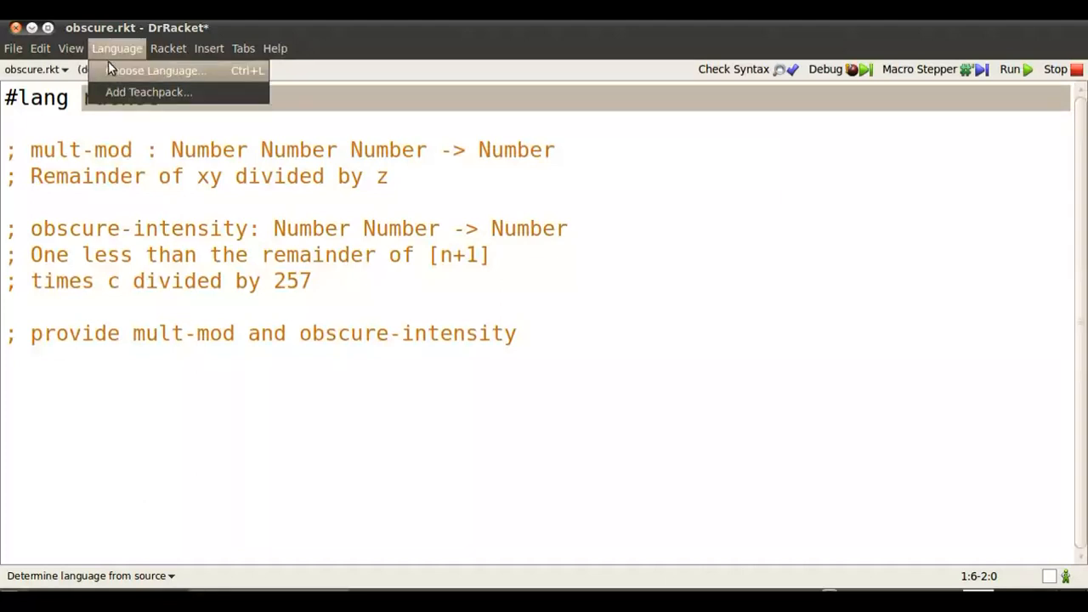
{"action": "left_click", "coordinate": [160, 71]}
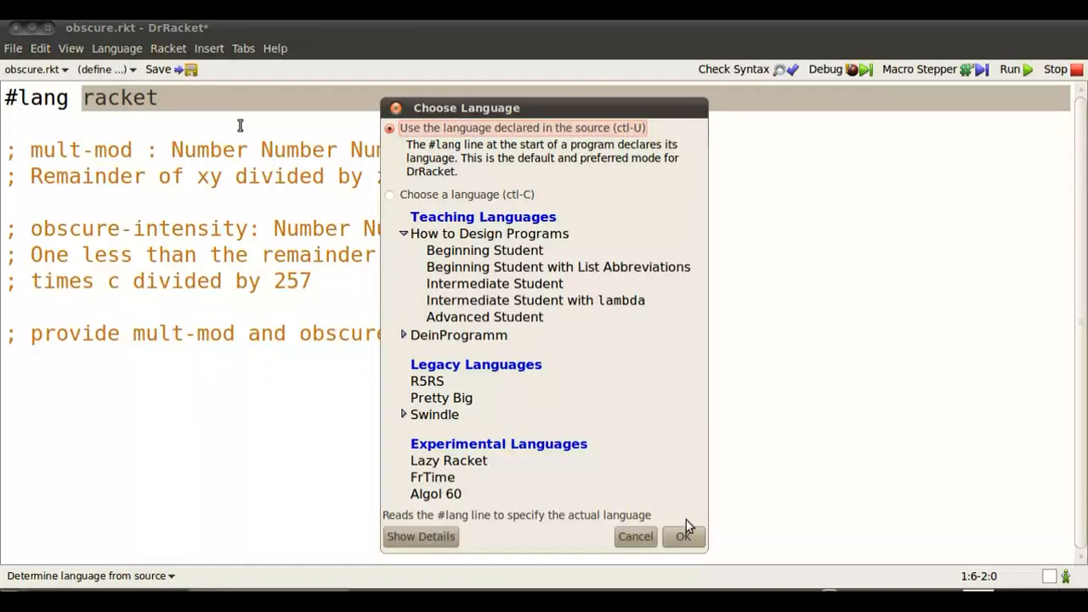
{"action": "left_click", "coordinate": [683, 538]}
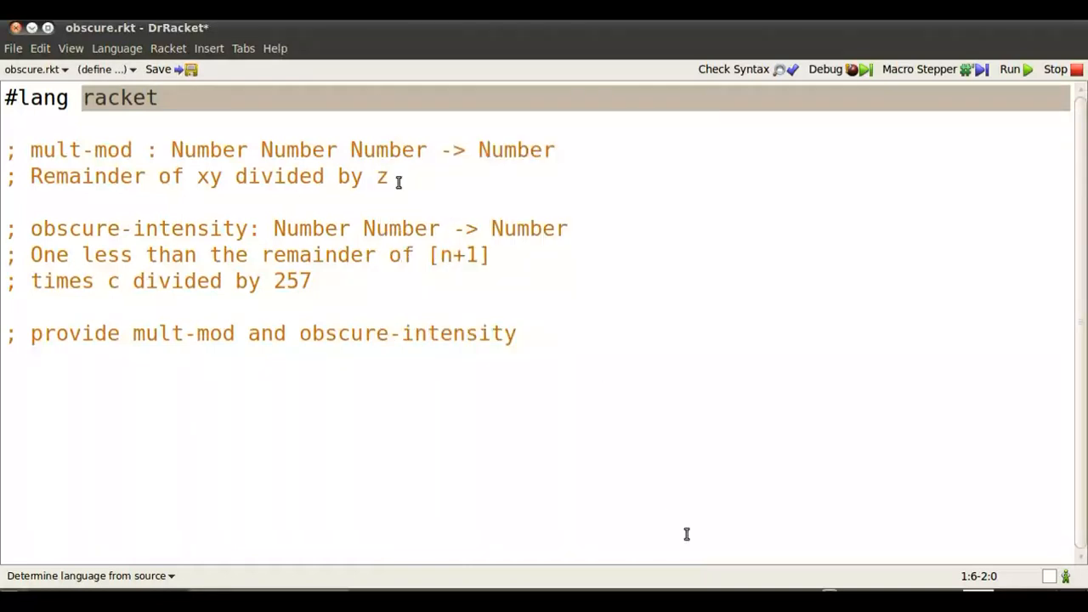
{"action": "left_click", "coordinate": [394, 175]}
{"action": "type", "text": "(define"}
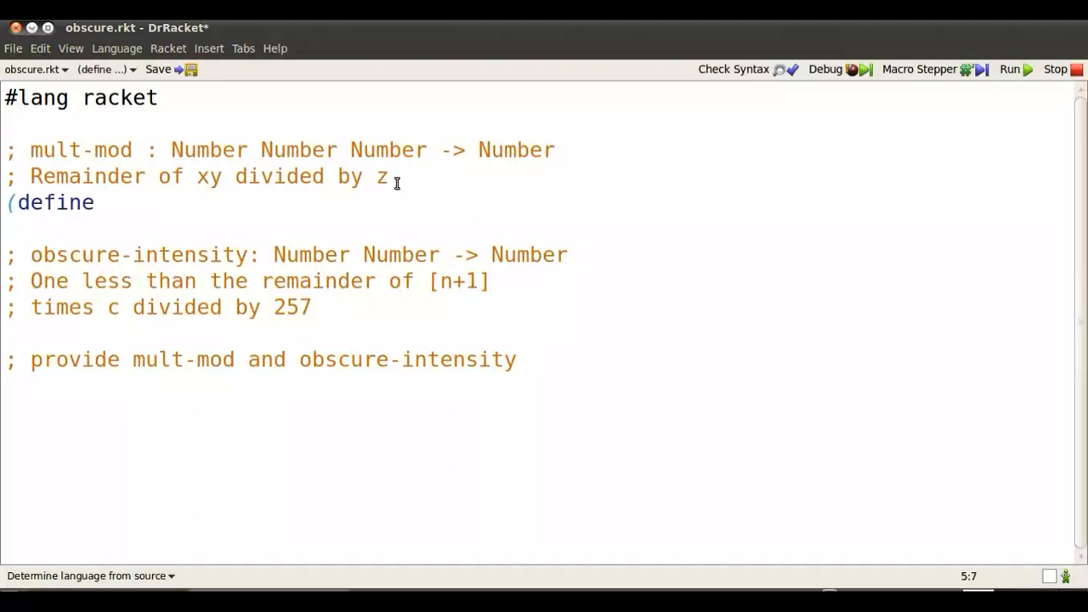
Write (define (mult-mod x y z) (remainder (* x y) z)) in the definitions
{"action": "type", "text": "(mul"}
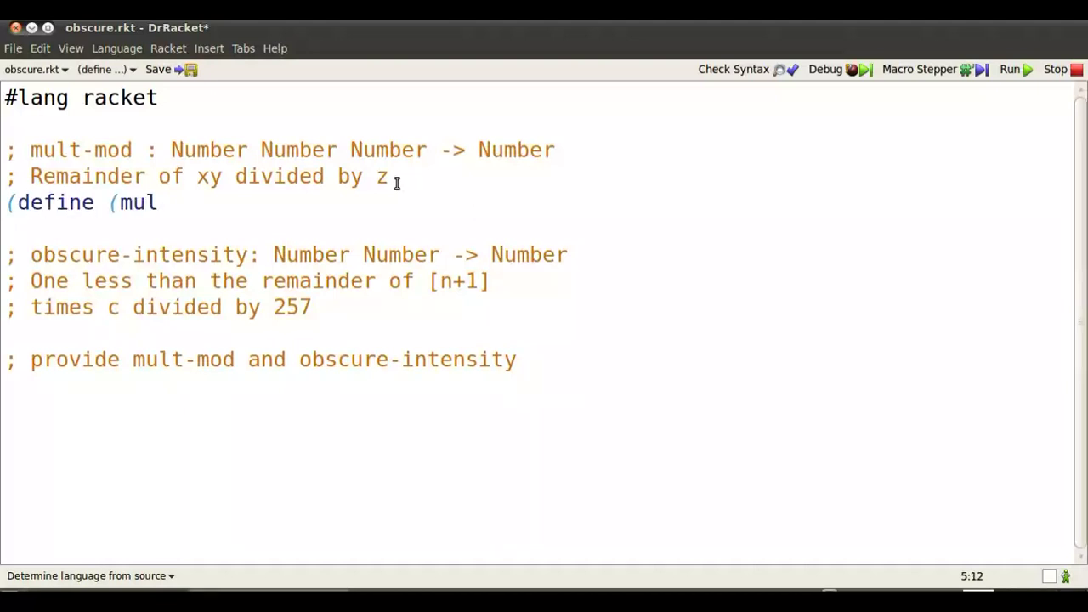
{"action": "type", "text": "t-mod"}
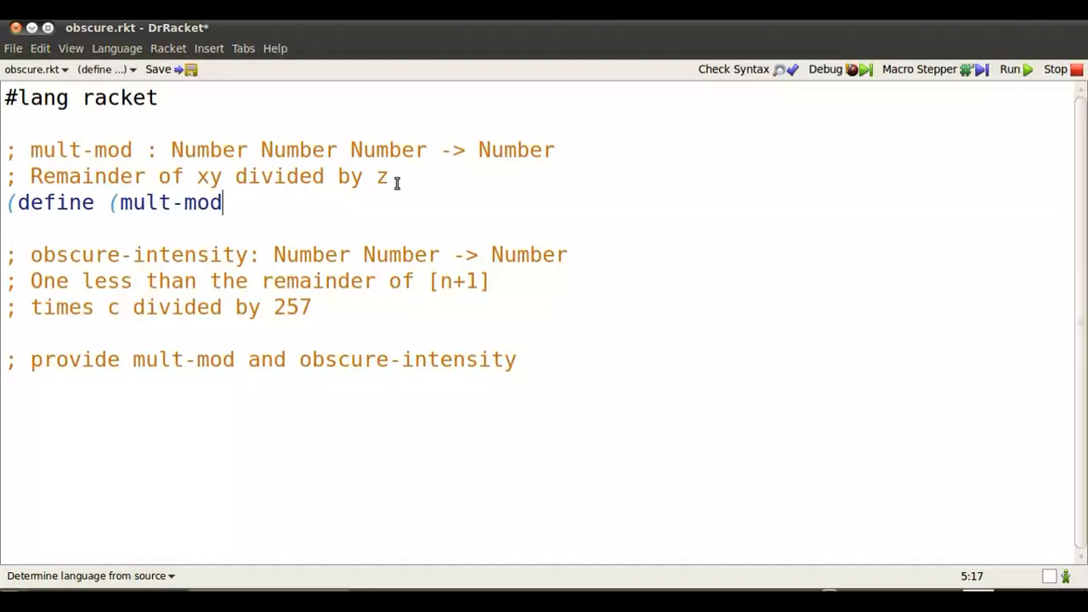
{"action": "type", "text": "x y z"}
{"action": "type", "text": "(rem"}
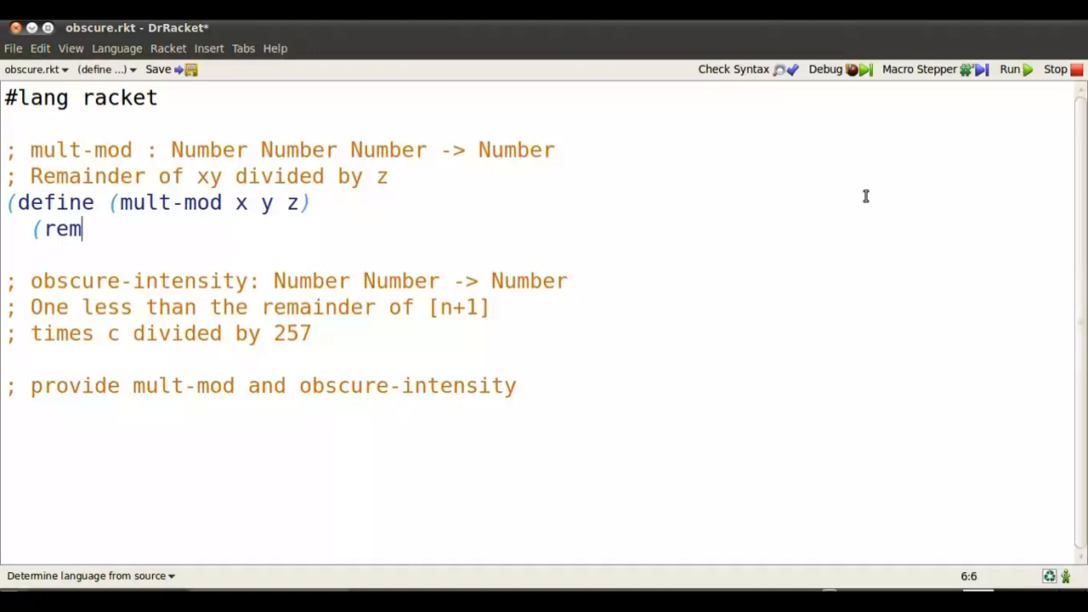
{"action": "type", "text": "ainder (*"}
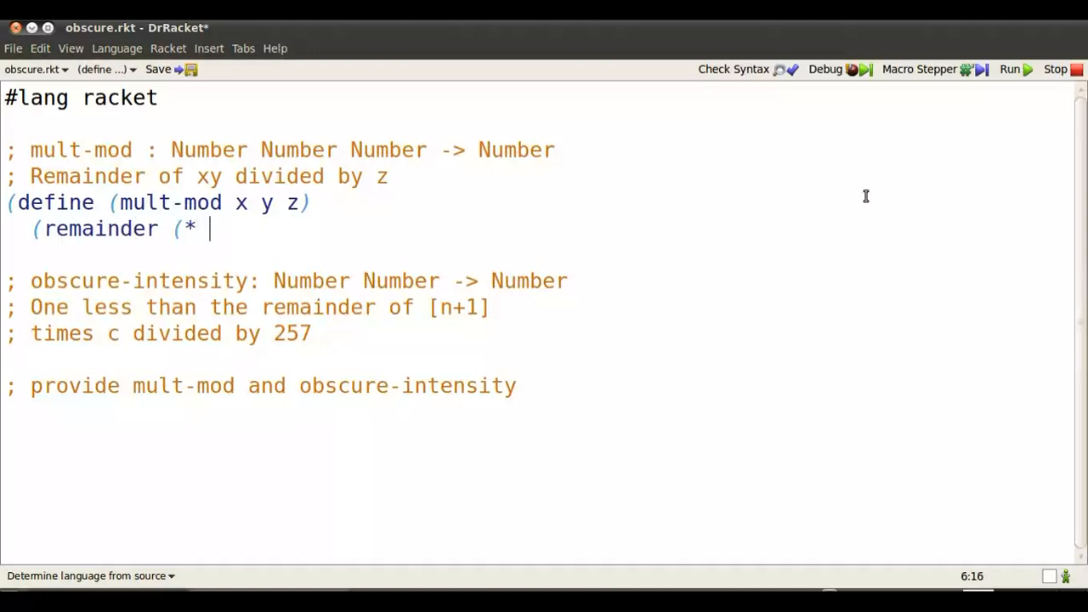
{"action": "type", "text": "x y) z"}
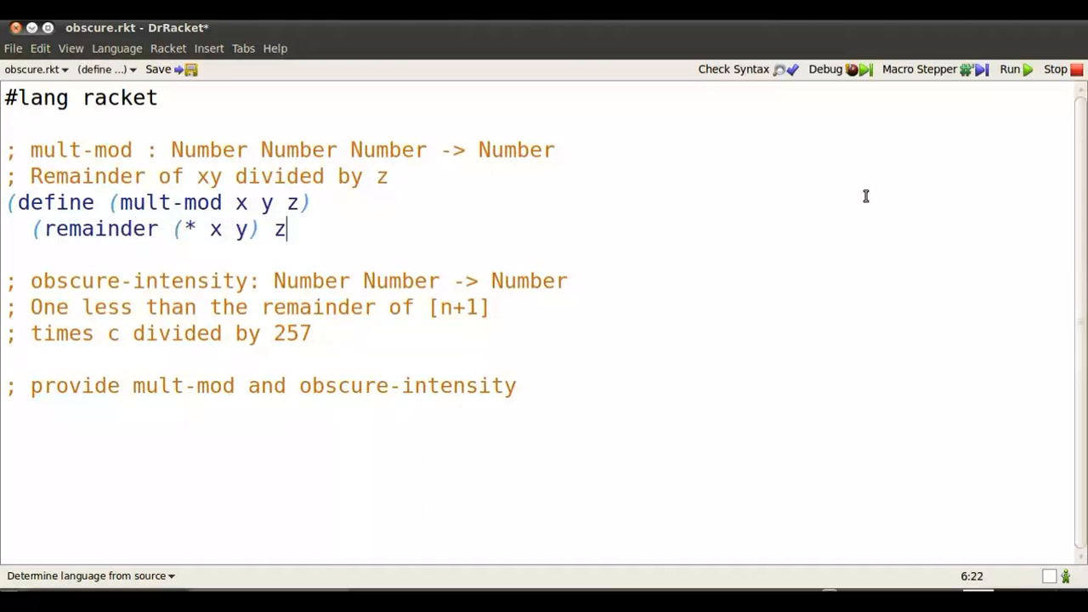
{"action": "type", "text": "))"}
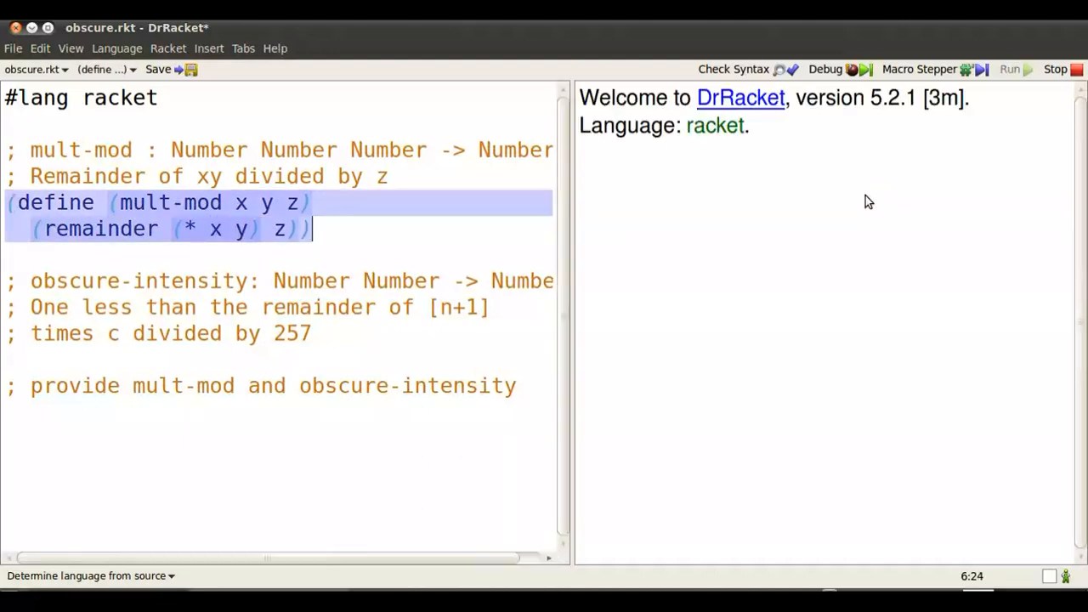
Evaluate (mult-mod 3 4 5) at the prompt, returning 2
{"action": "type", "text": "(mu"}
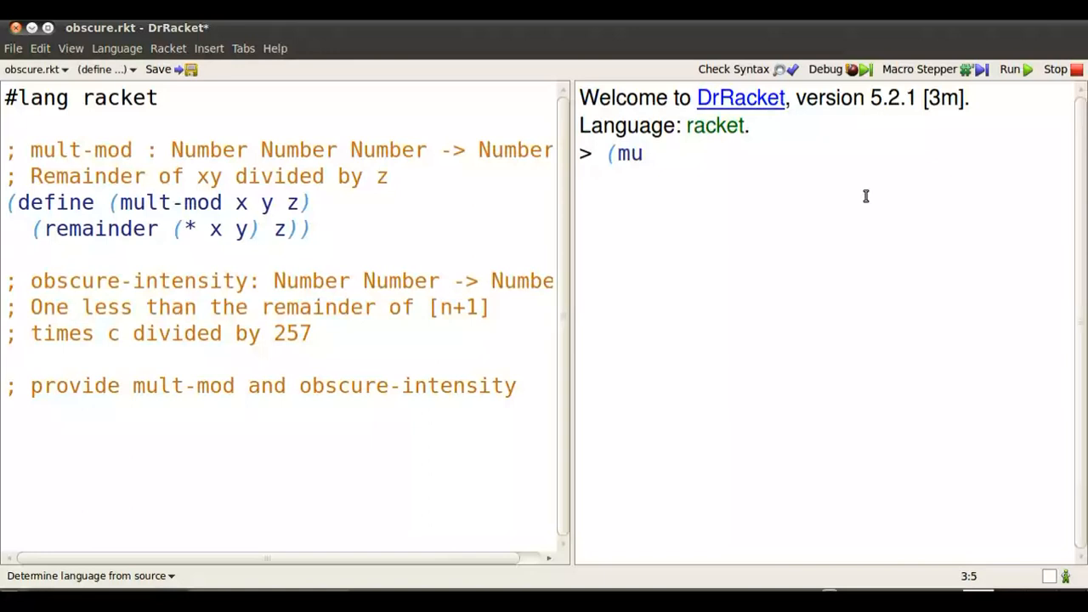
{"action": "type", "text": "lt-mod"}
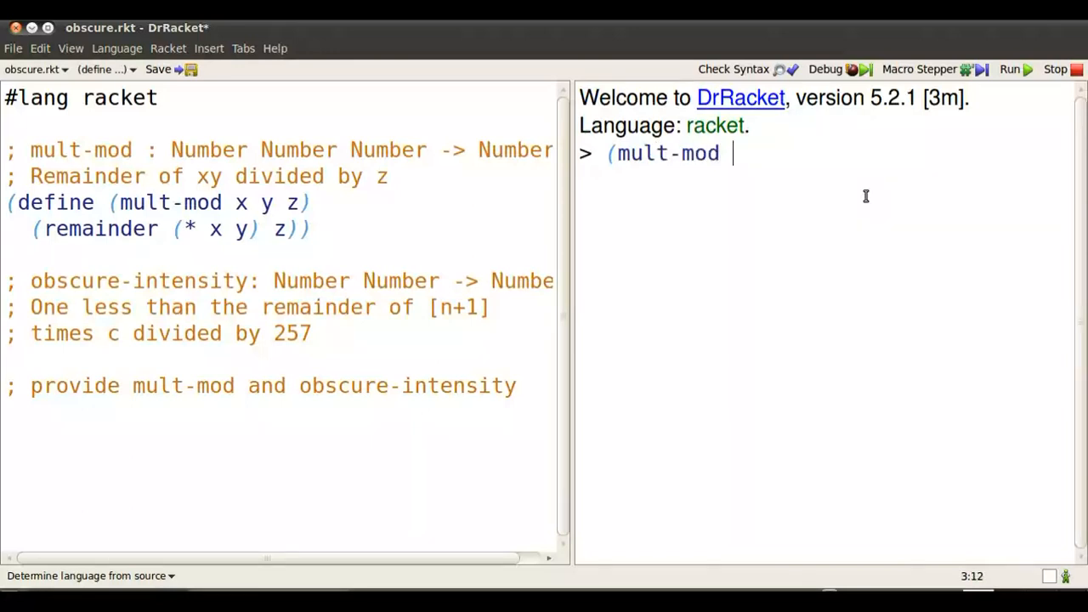
{"action": "type", "text": "3 4 5)"}
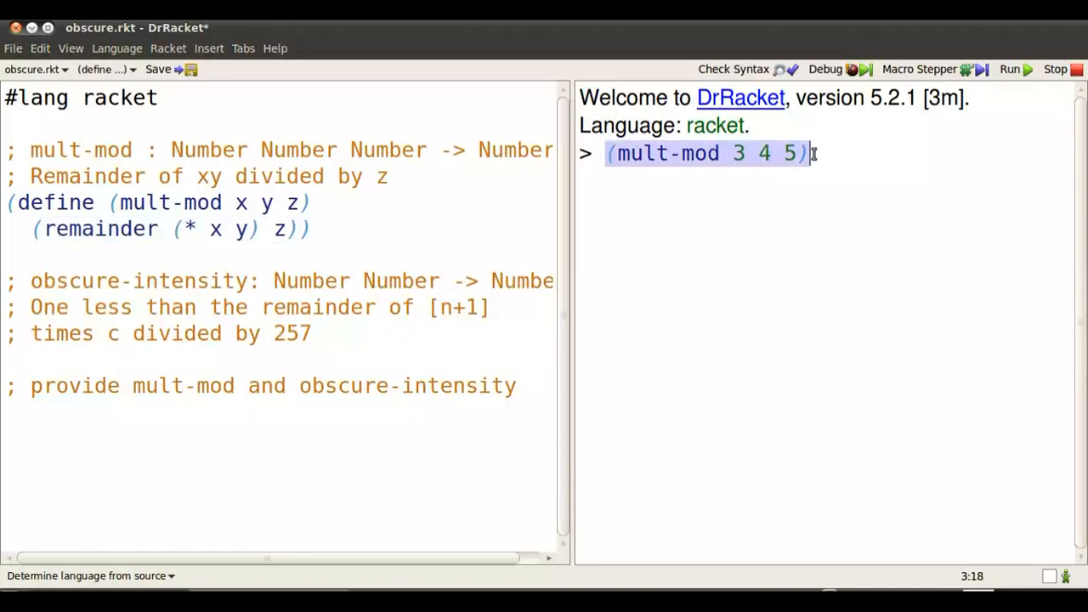
{"action": "key", "text": "Return"}
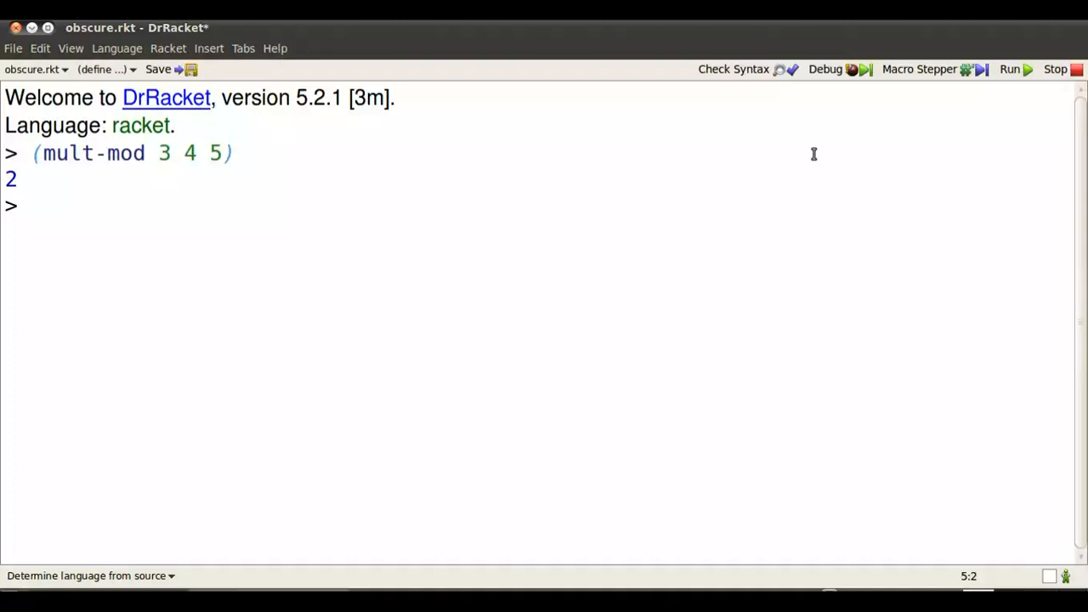
Enter (for/list ([i (in-range 1 10)]) i) to produce the list 1 through 9
{"action": "type", "text": "("}
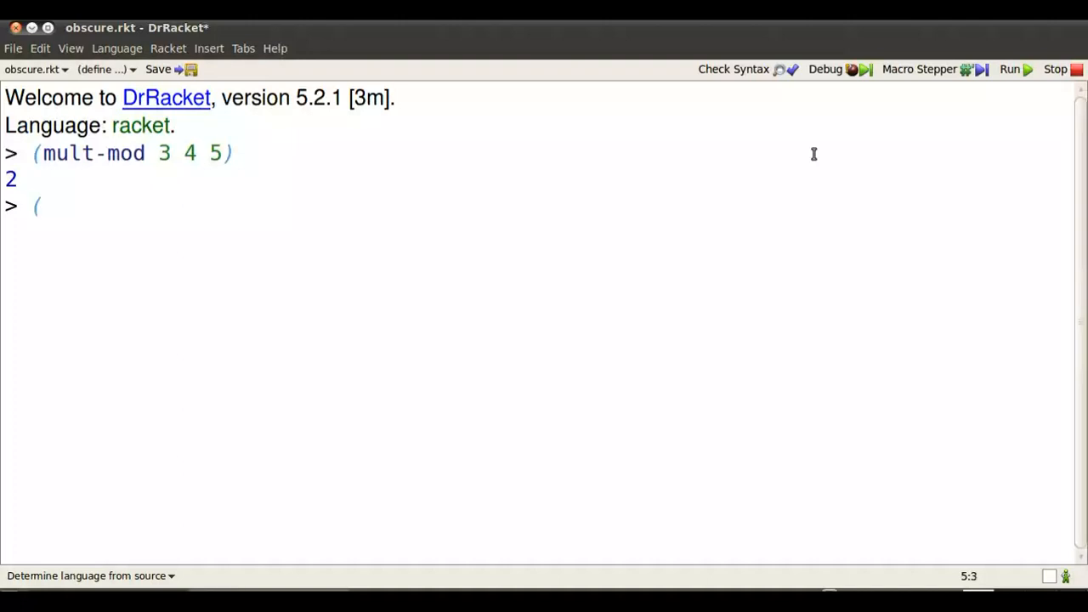
{"action": "type", "text": "for/l"}
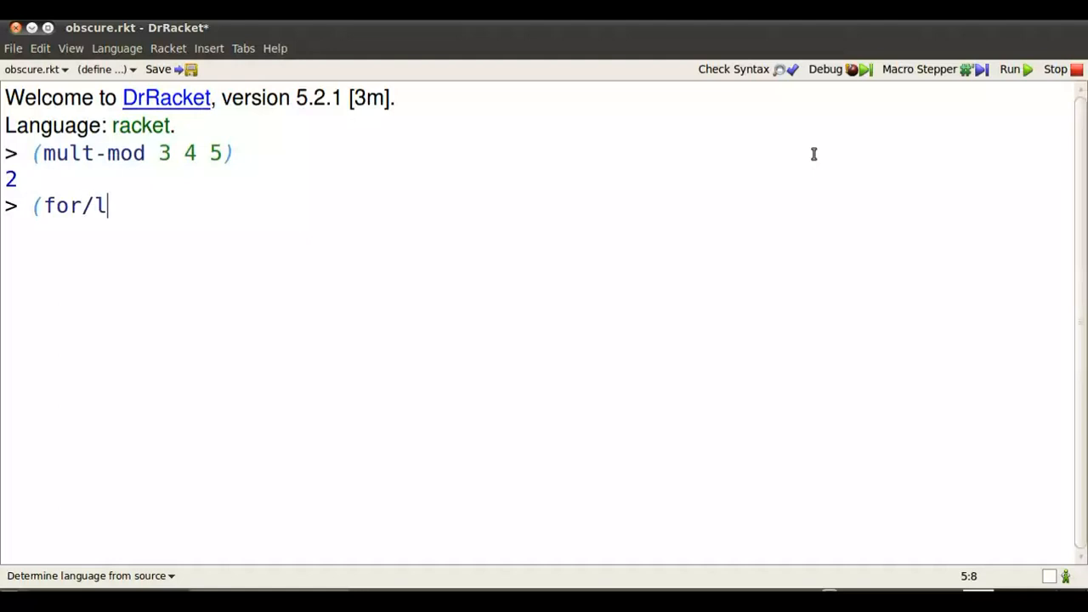
{"action": "type", "text": "ist (["}
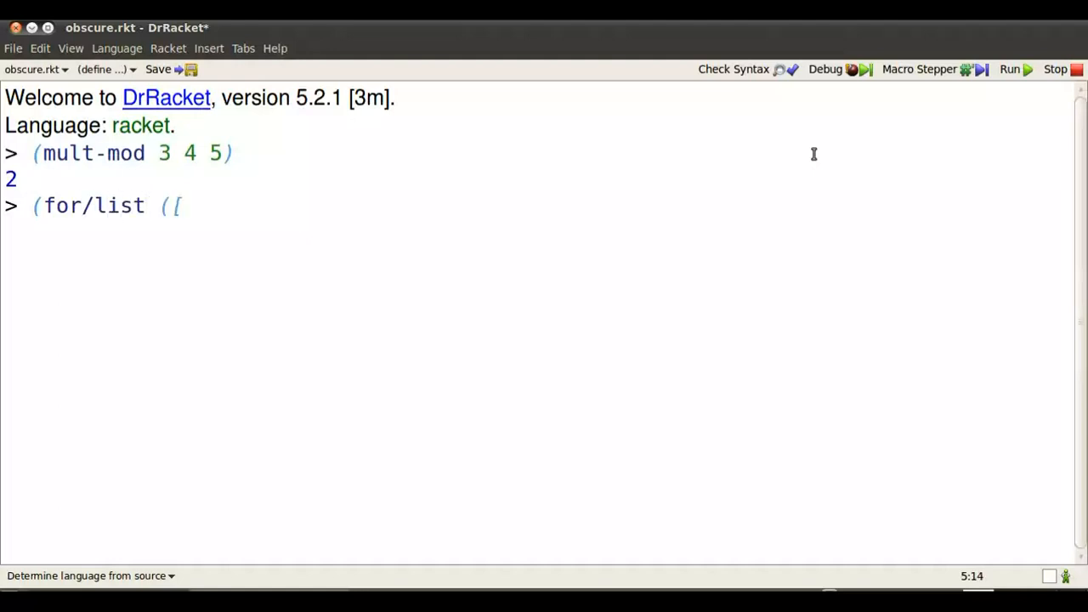
{"action": "type", "text": "i (in-"}
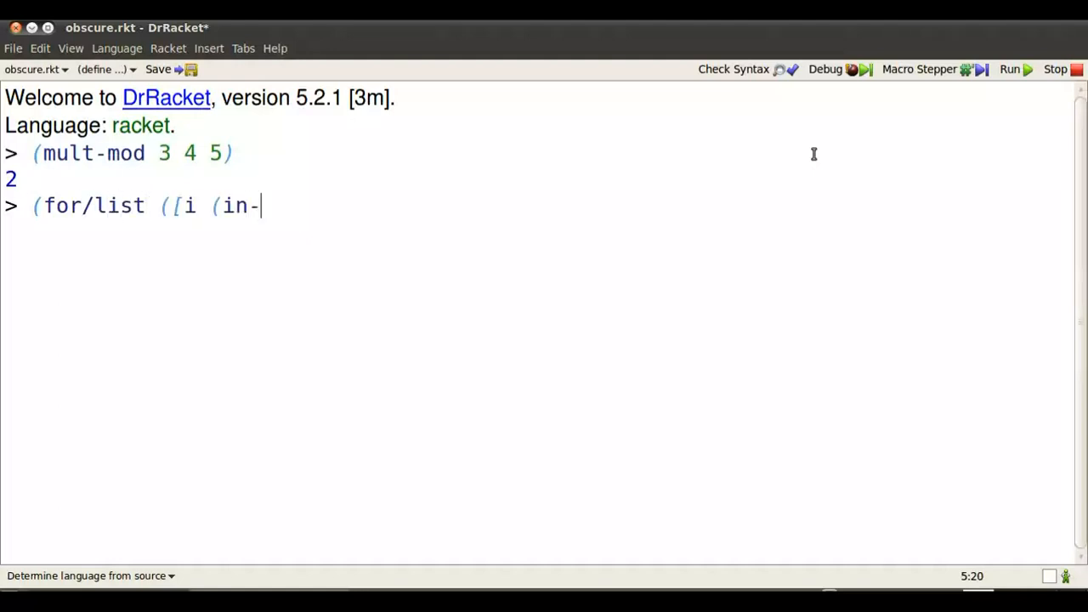
{"action": "type", "text": "range 1 10"}
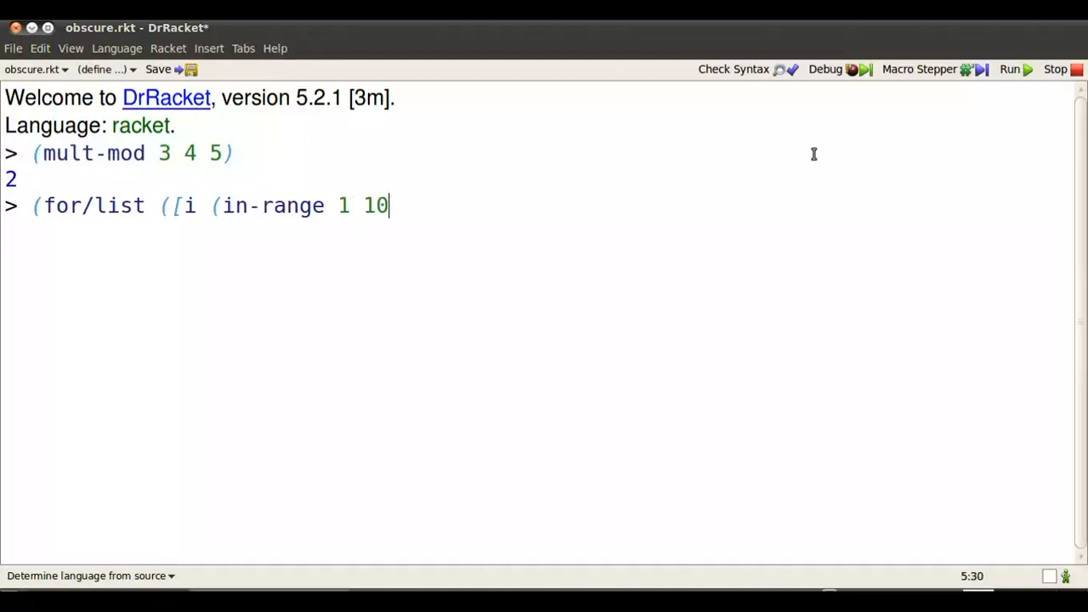
{"action": "type", "text": ")]"}
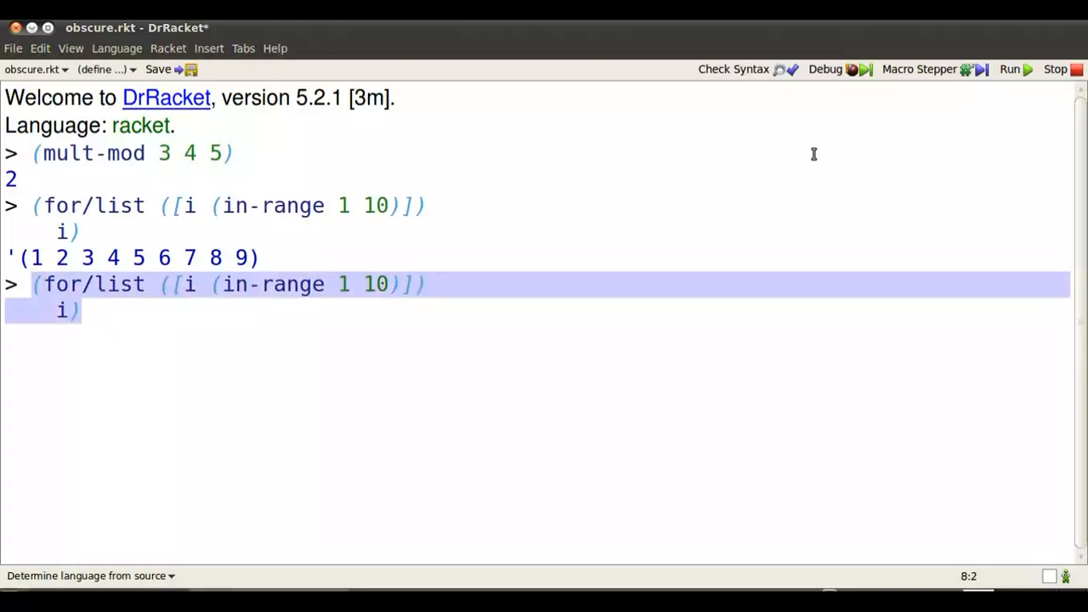
Define scramble-1--9 as the for/list with body (mult-mod i 7 10)
{"action": "type", "text": "define"}
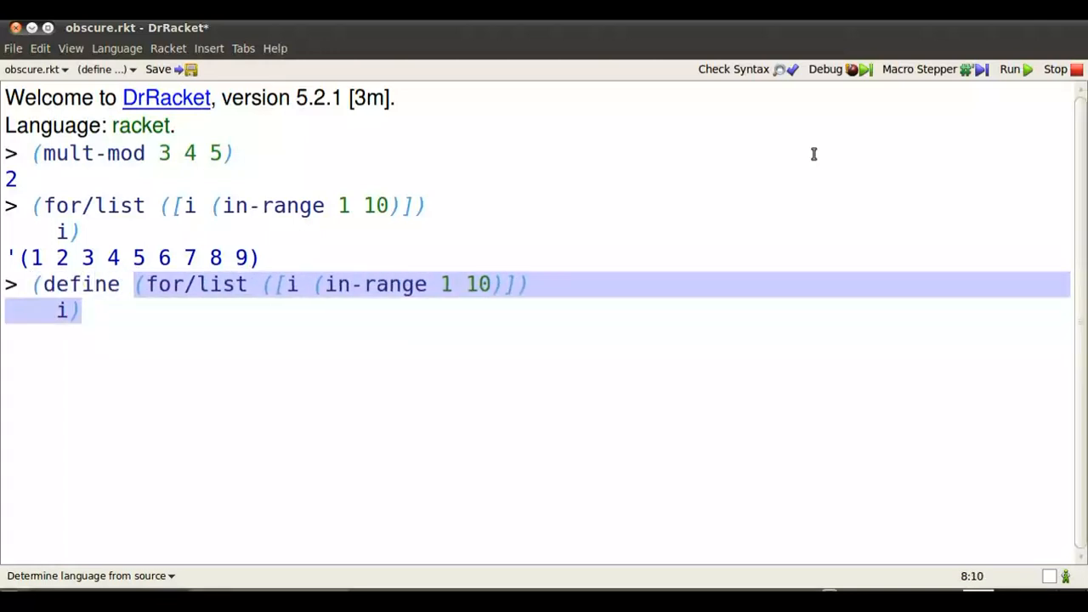
{"action": "type", "text": "scramble-"}
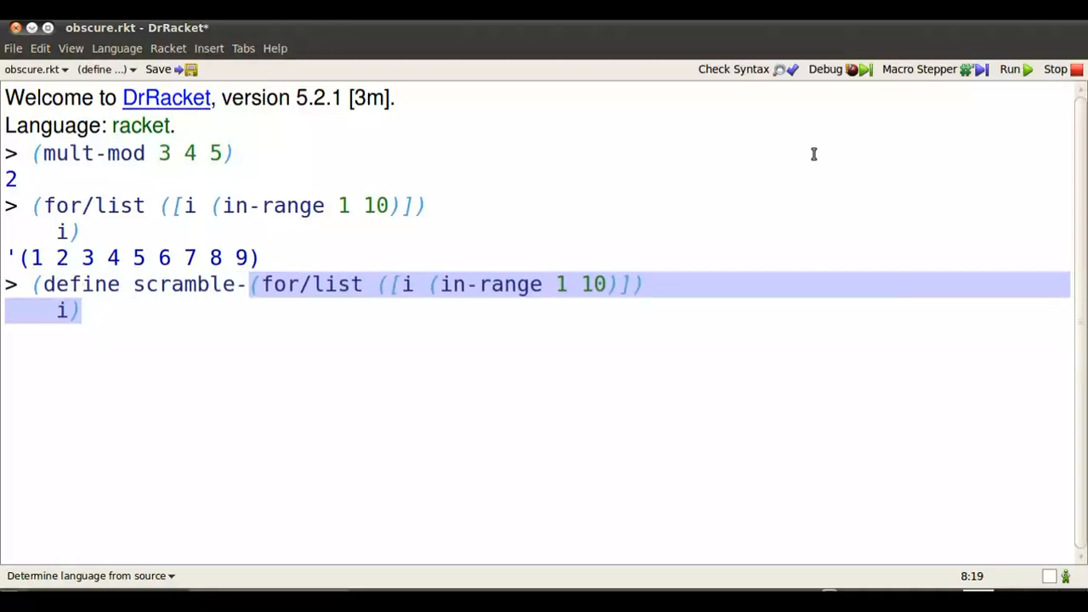
{"action": "type", "text": "1--9"}
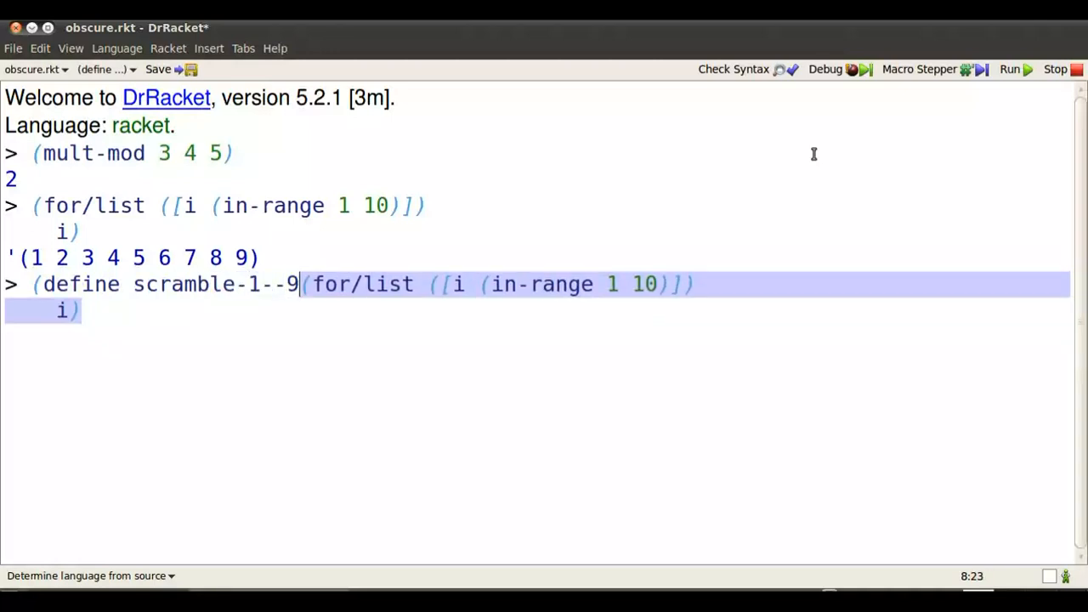
{"action": "key", "text": "Return"}
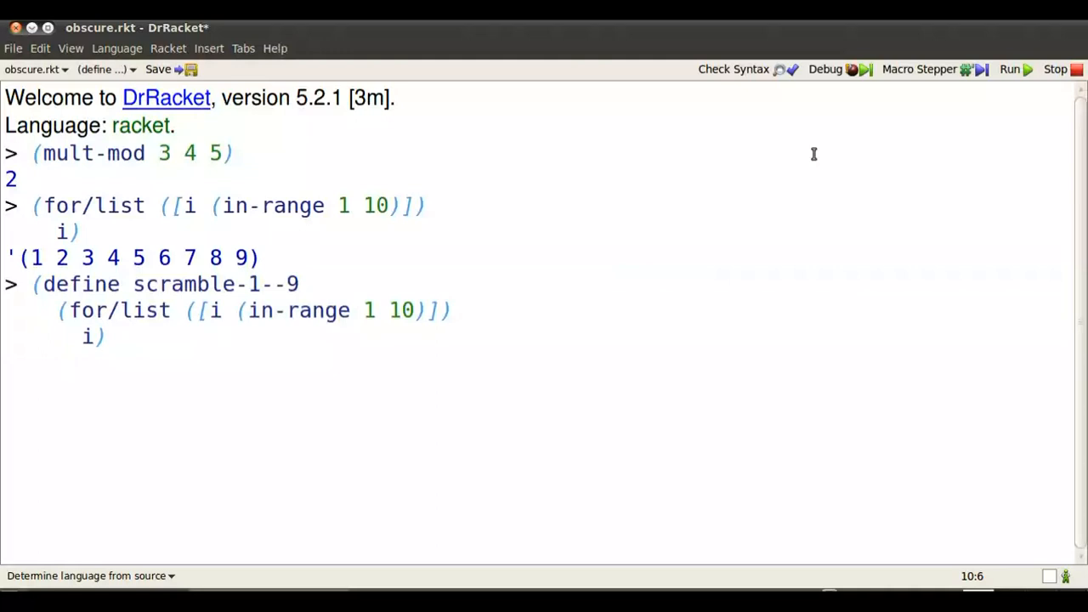
{"action": "type", "text": "("}
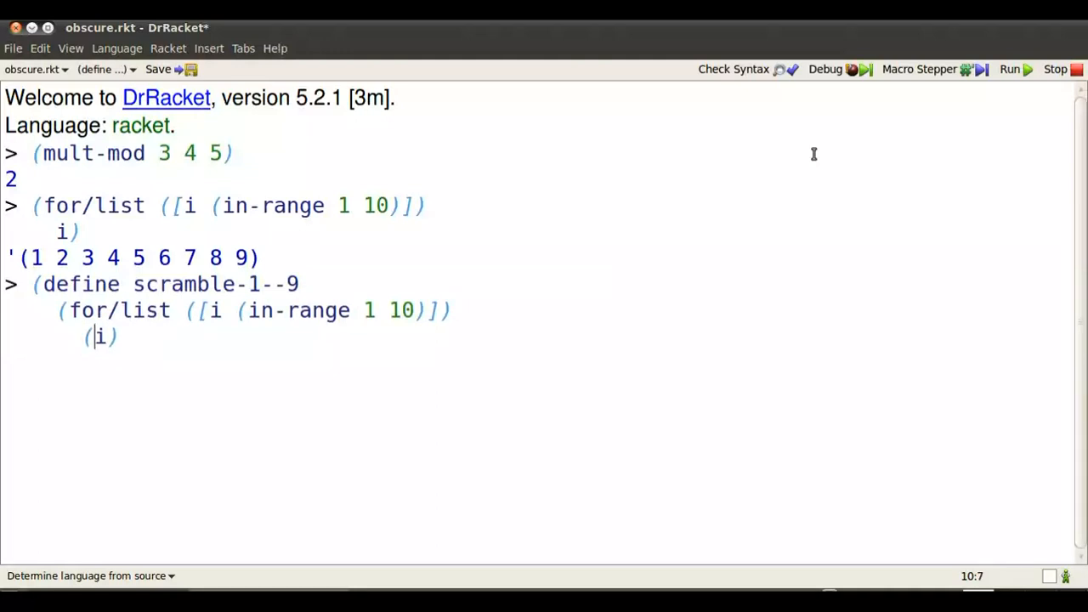
{"action": "type", "text": "mult-mod"}
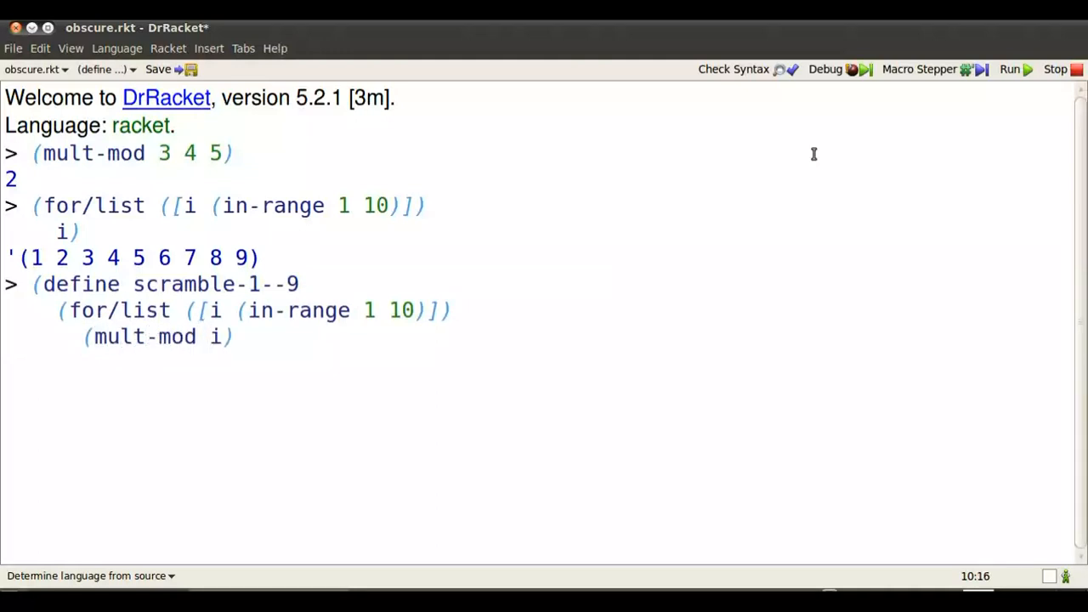
{"action": "type", "text": "7 10"}
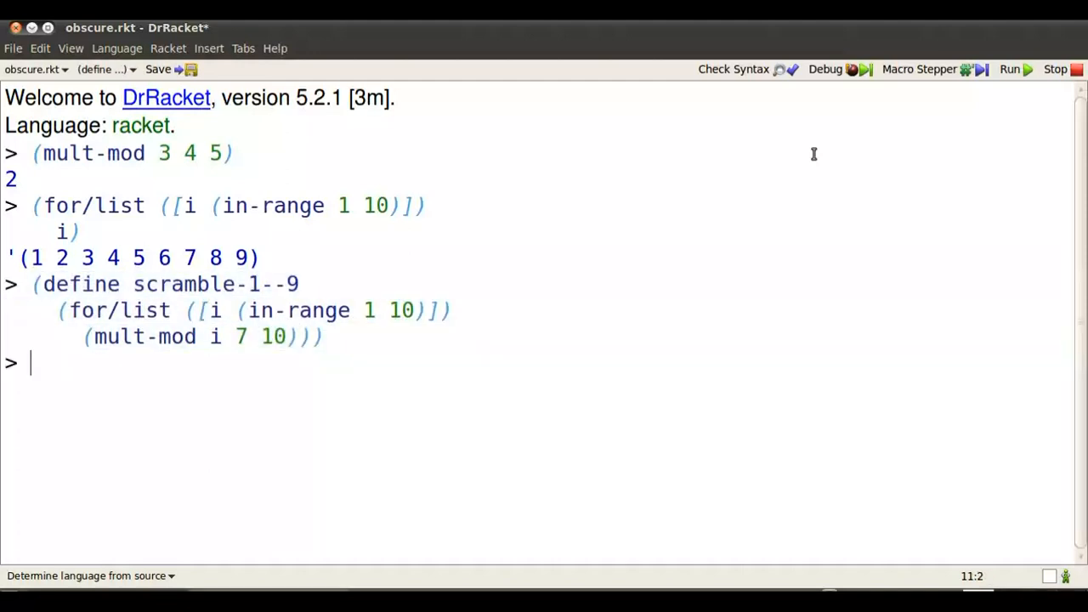
Evaluate scramble-1--9 to get '(7 4 1 8 5 2 9 6 3)
{"action": "type", "text": "scramble"}
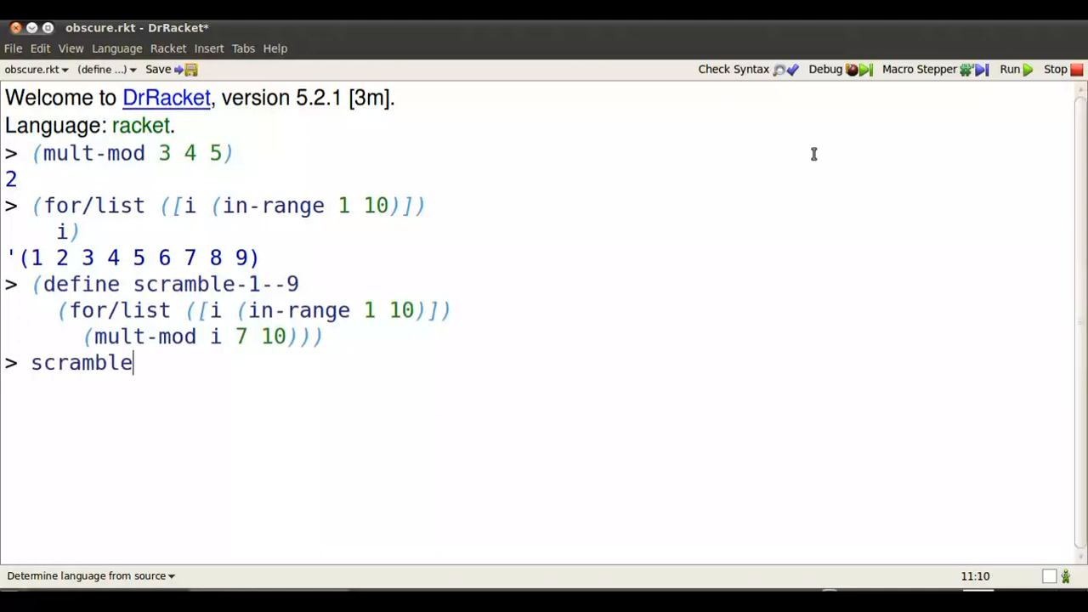
{"action": "type", "text": "-1--9"}
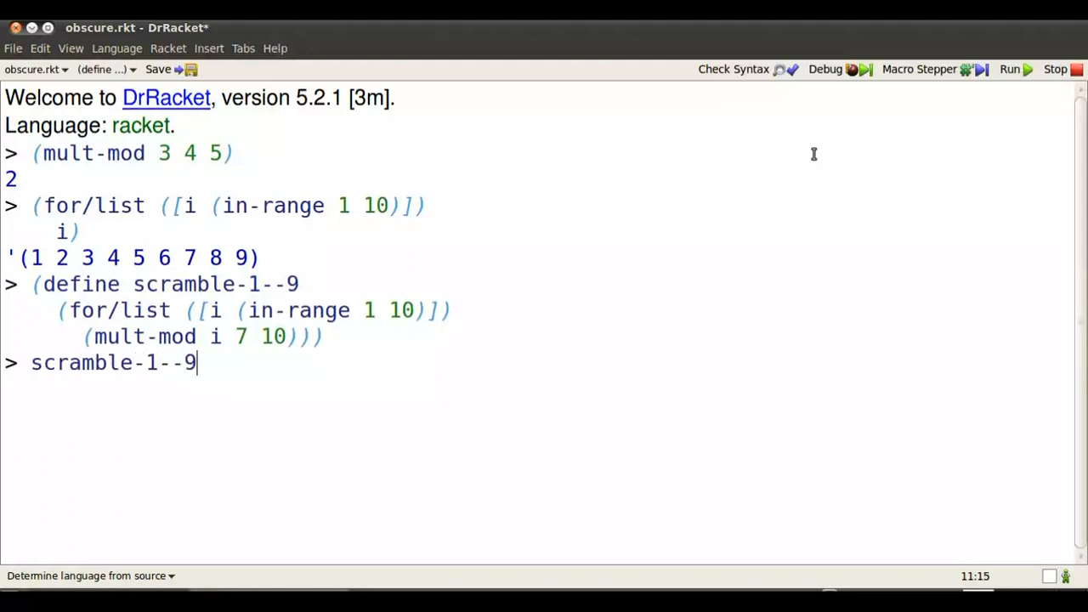
{"action": "key", "text": "Return"}
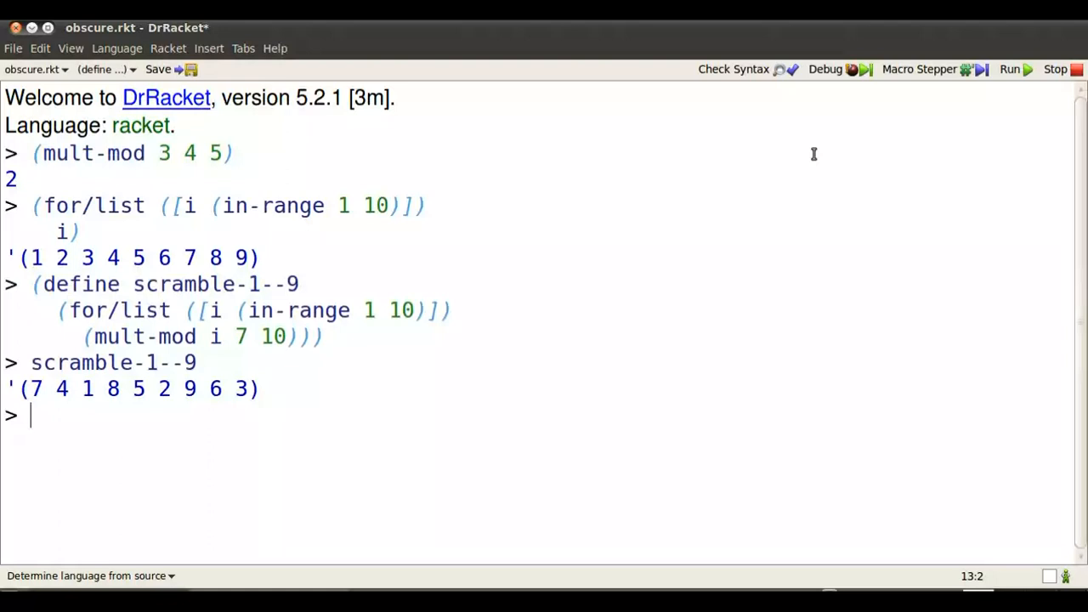
{"action": "left_click", "coordinate": [56, 387]}
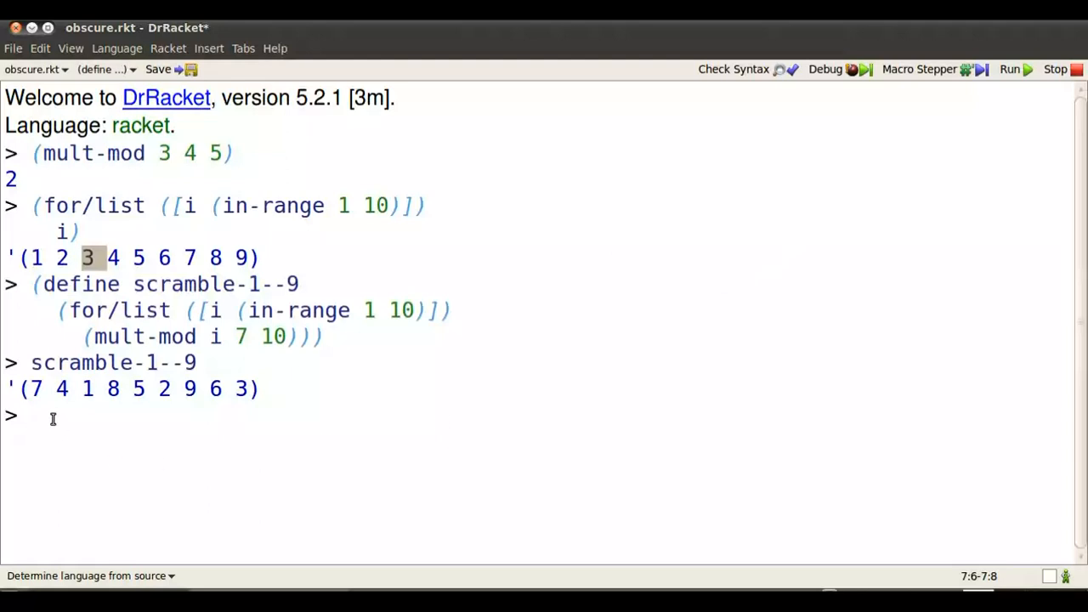
{"action": "left_click", "coordinate": [34, 415]}
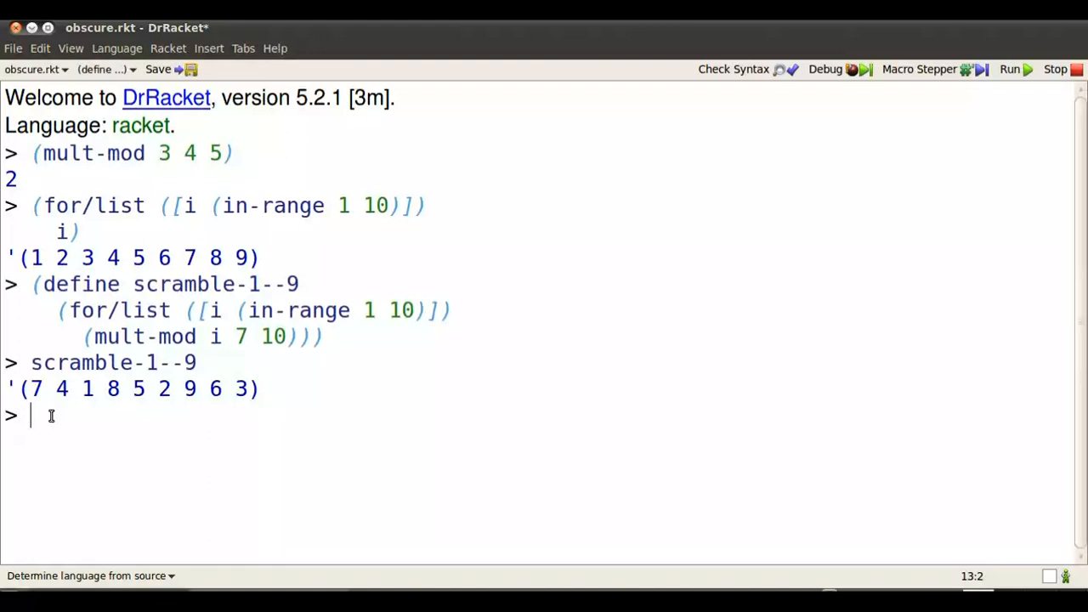
Define unscramble-1--9 iterating over scramble-1--9 with (mult-mod i 3 10)
{"action": "type", "text": "scramble-1--9"}
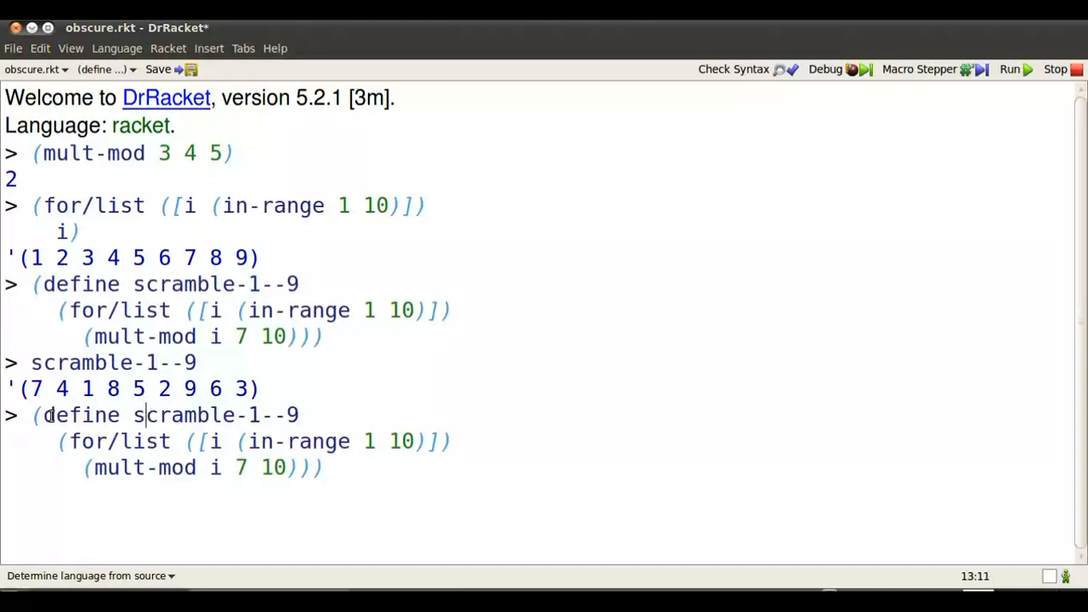
{"action": "type", "text": "un"}
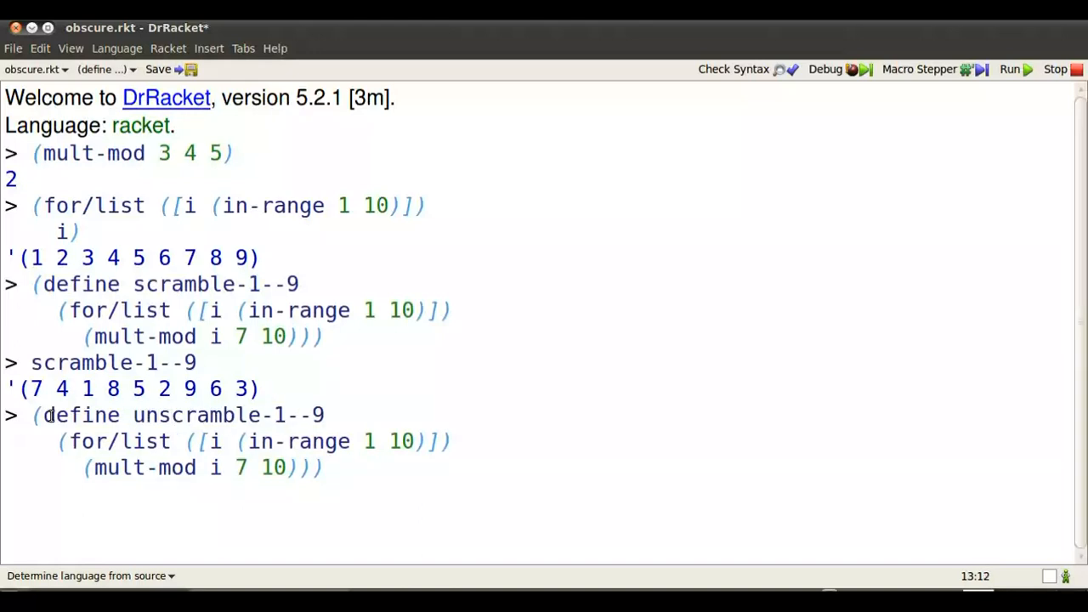
{"action": "left_click", "coordinate": [377, 442]}
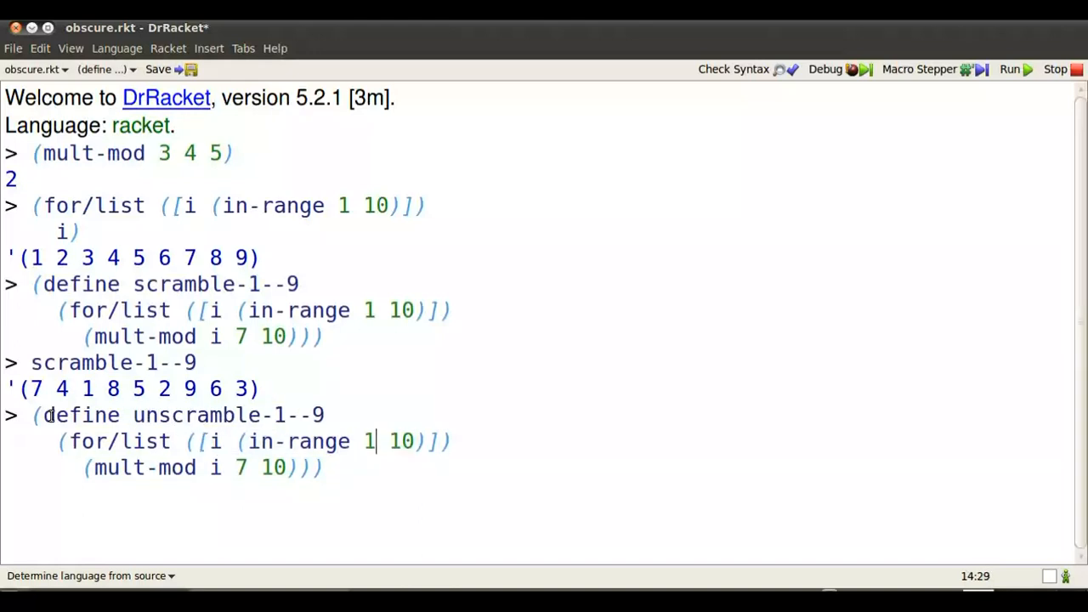
{"action": "key", "text": "BackSpace"}
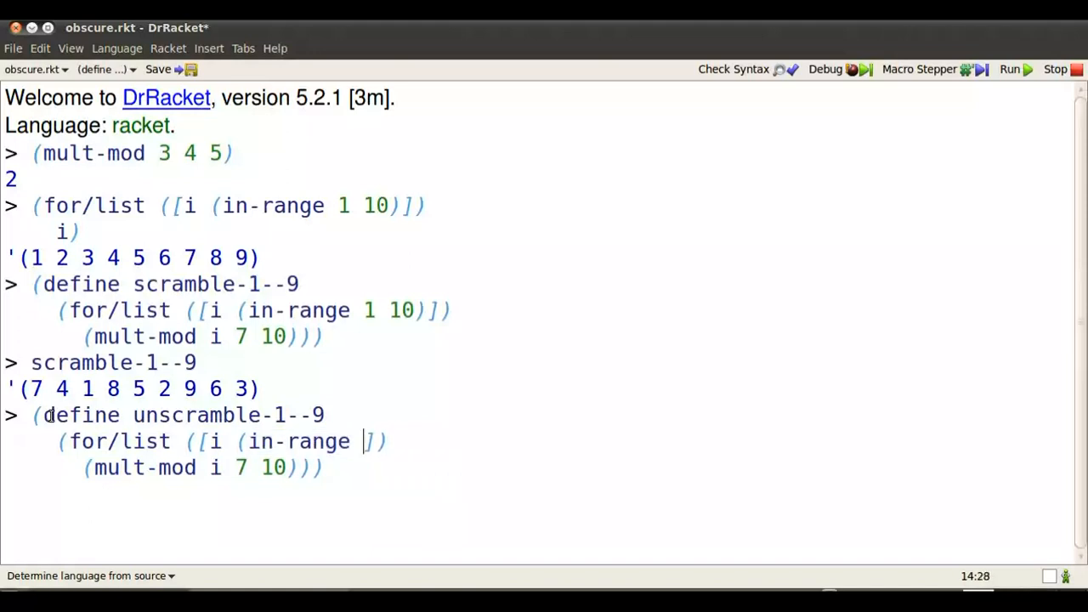
{"action": "key", "text": "BackSpace"}
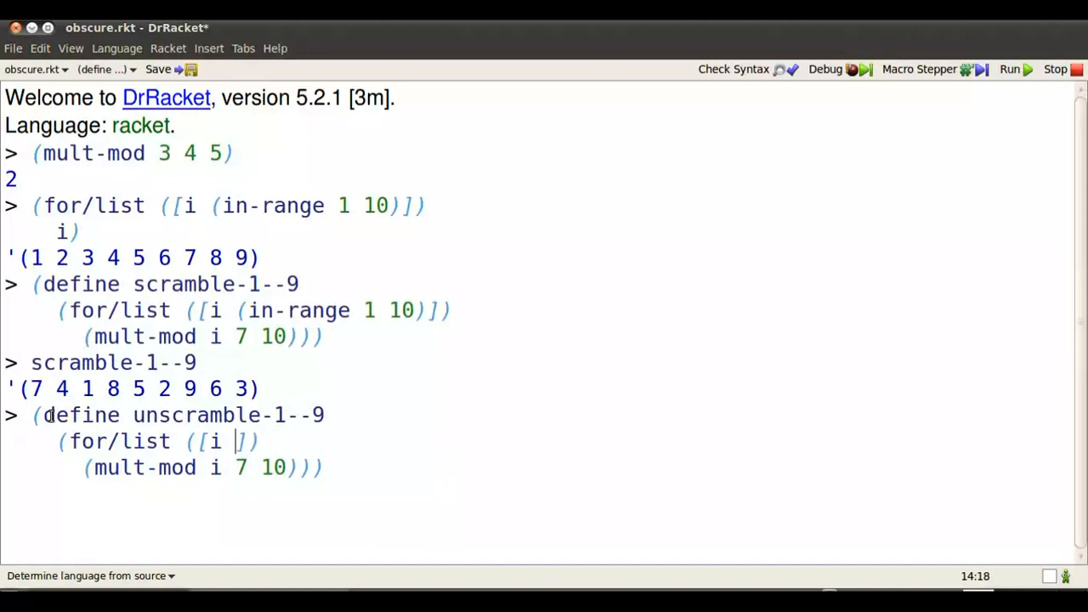
{"action": "type", "text": "scramble-1--9"}
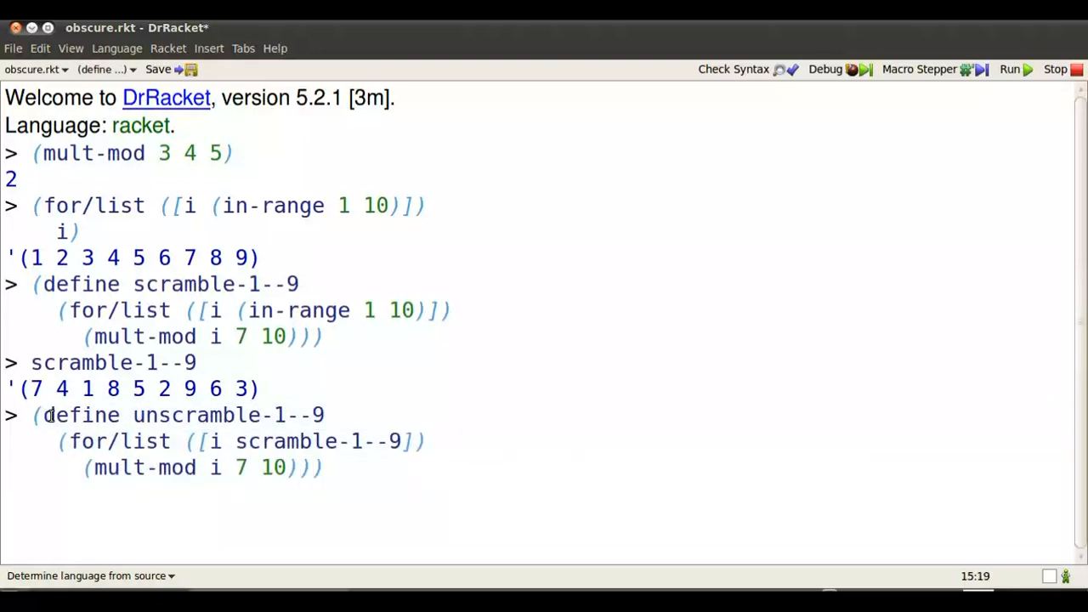
{"action": "type", "text": "3"}
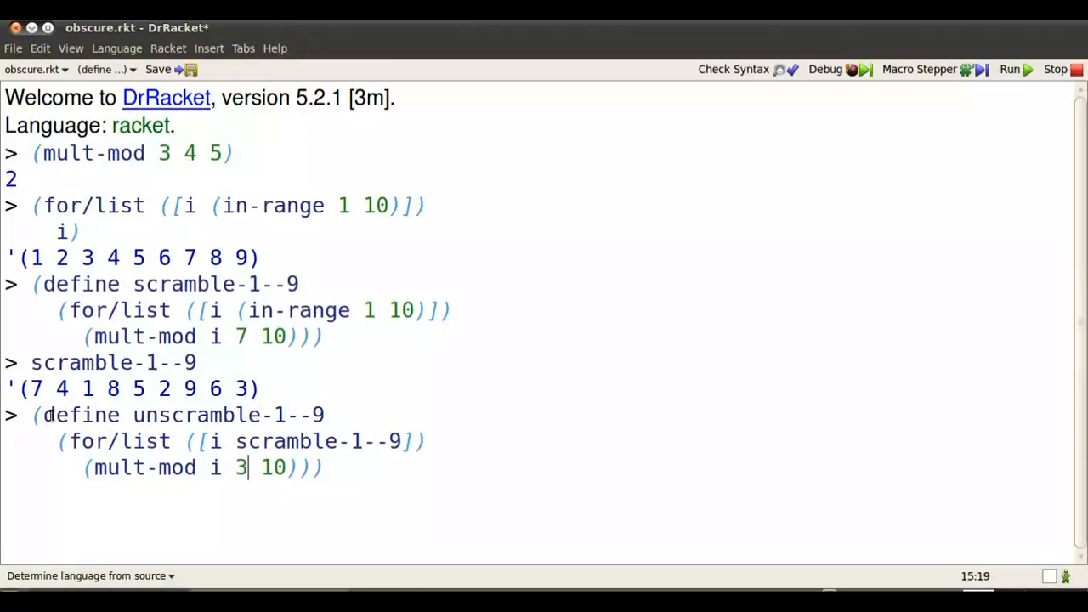
{"action": "mouse_move", "coordinate": [399, 394]}
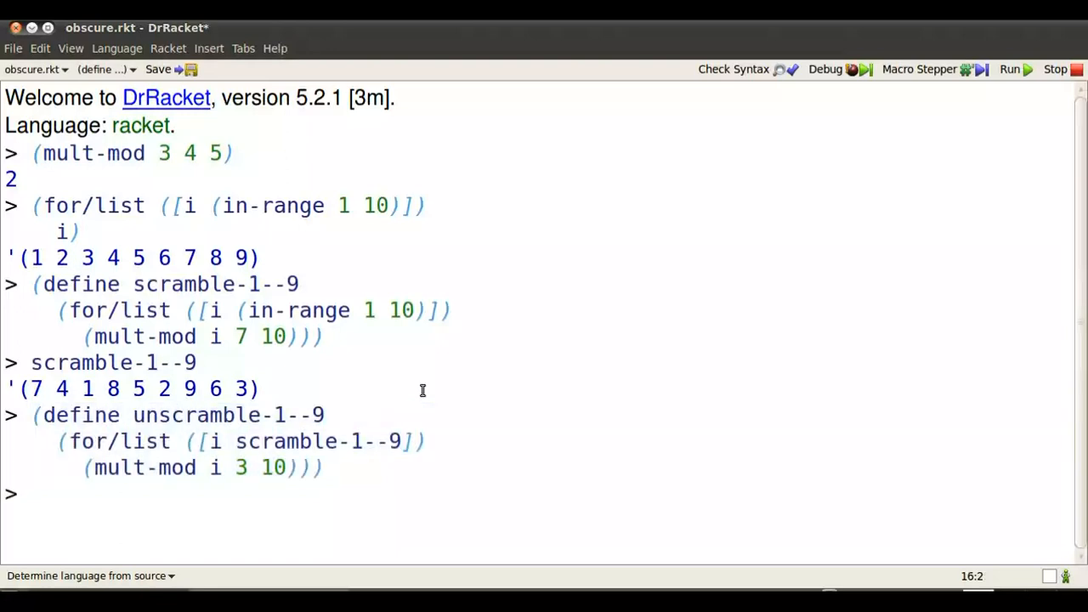
Evaluate unscramble-1--9 to check the unscrambled list
{"action": "type", "text": "unscramb"}
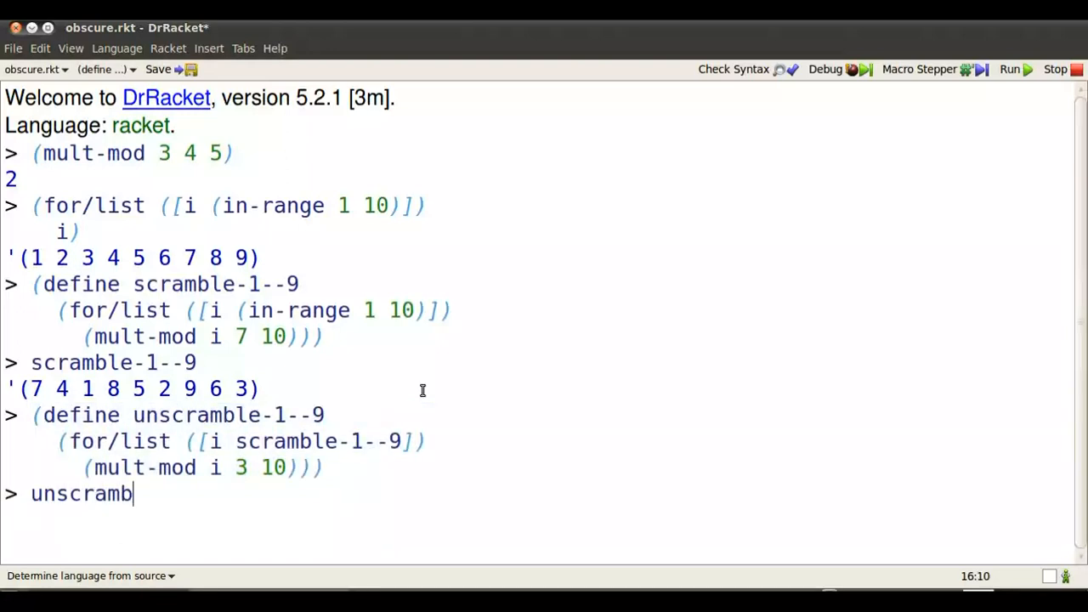
{"action": "type", "text": "le-1--9"}
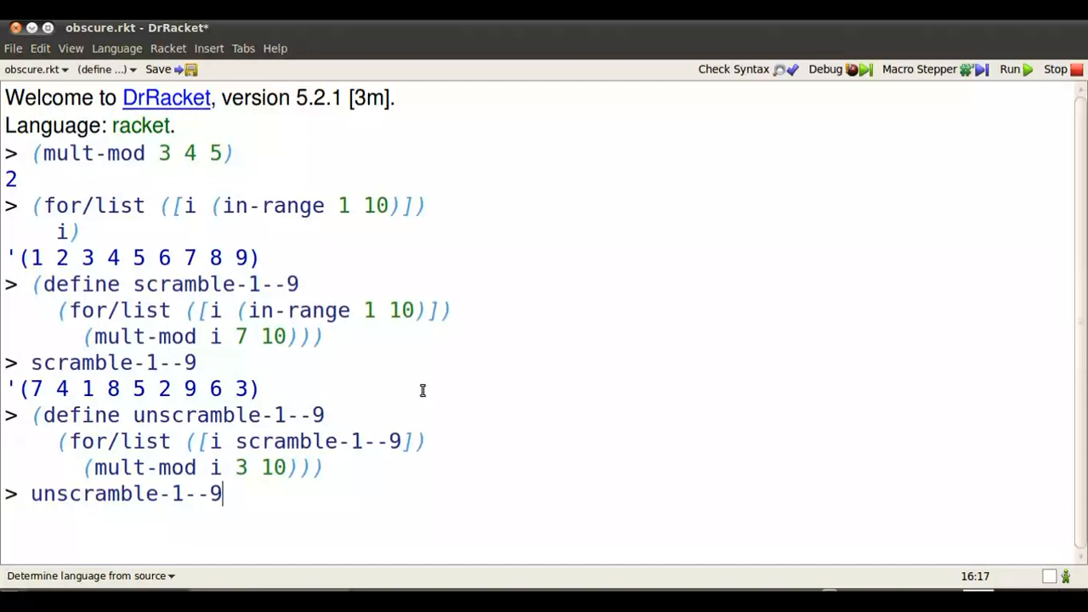
{"action": "key", "text": "Return"}
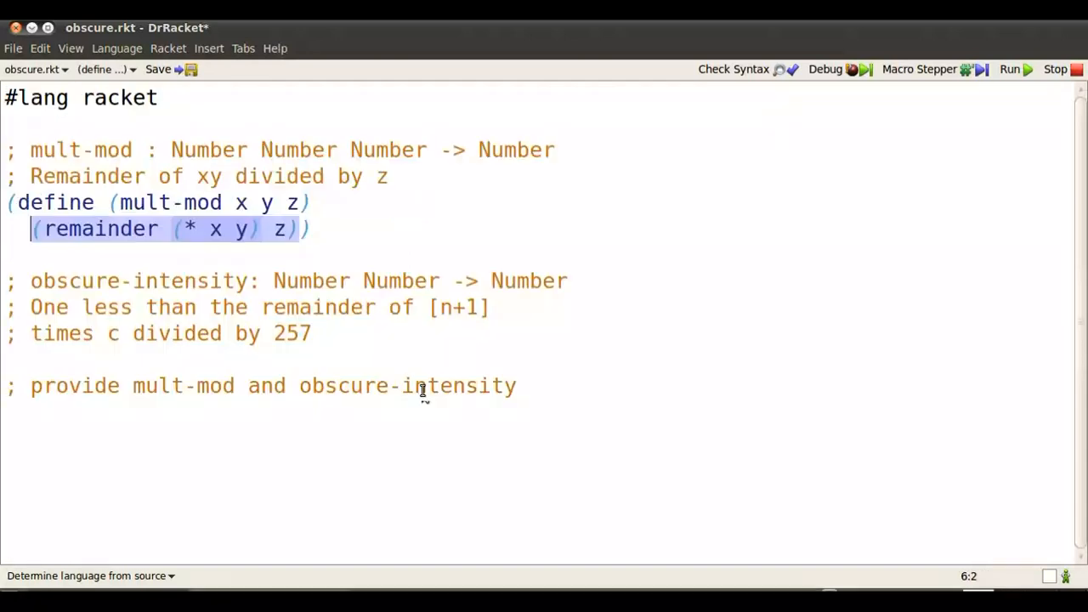
Define (obscure-intensity n c) as (sub1 (mult-mod (add1 n) c 257)) and run the file
{"action": "left_click", "coordinate": [326, 333]}
{"action": "type", "text": "(d"}
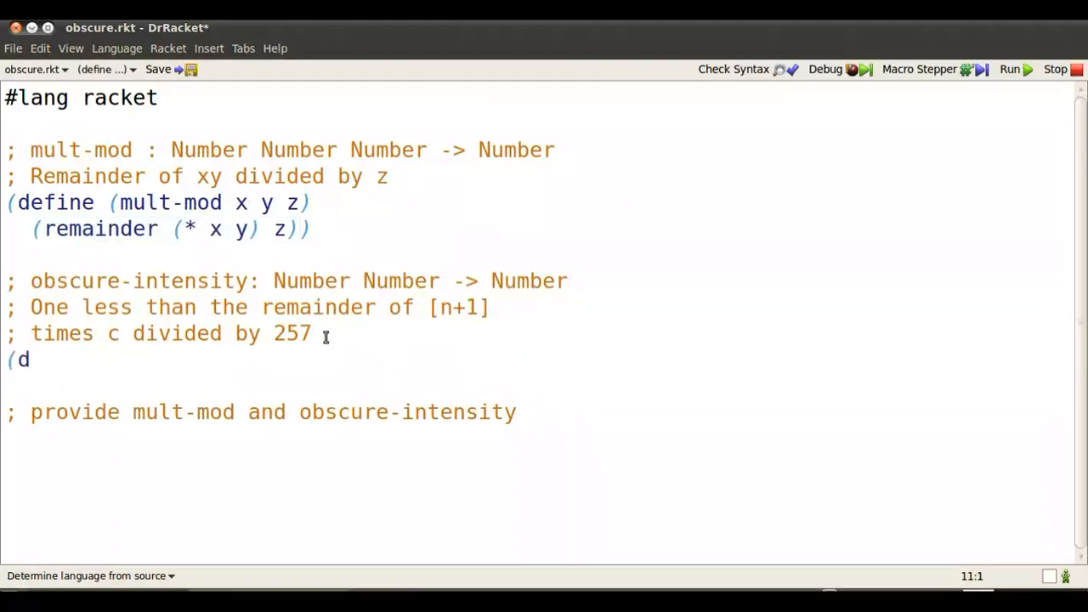
{"action": "type", "text": "efine (obscure"}
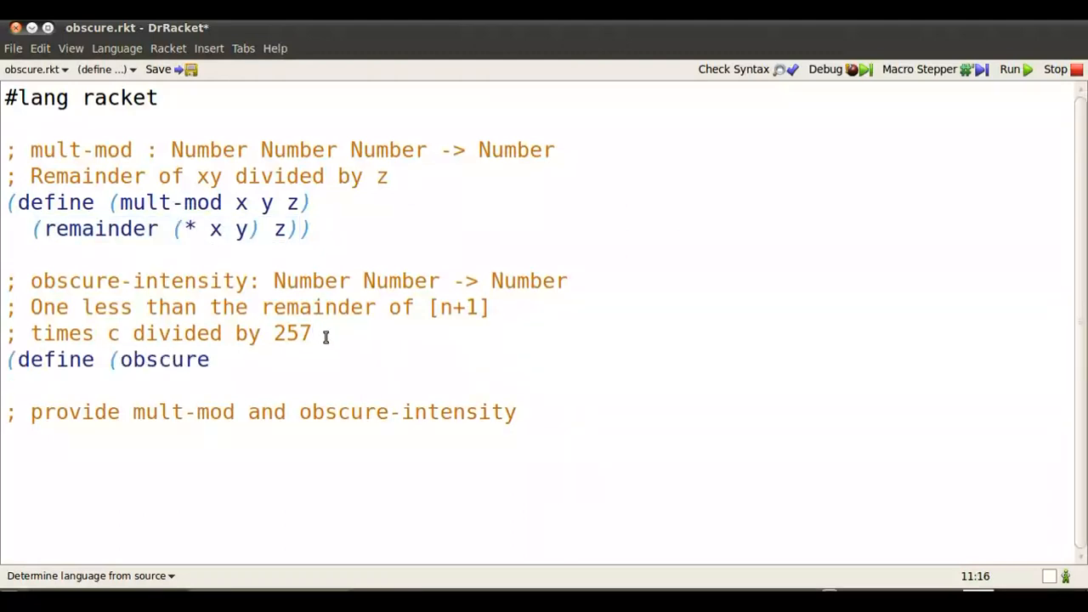
{"action": "type", "text": "-intensity"}
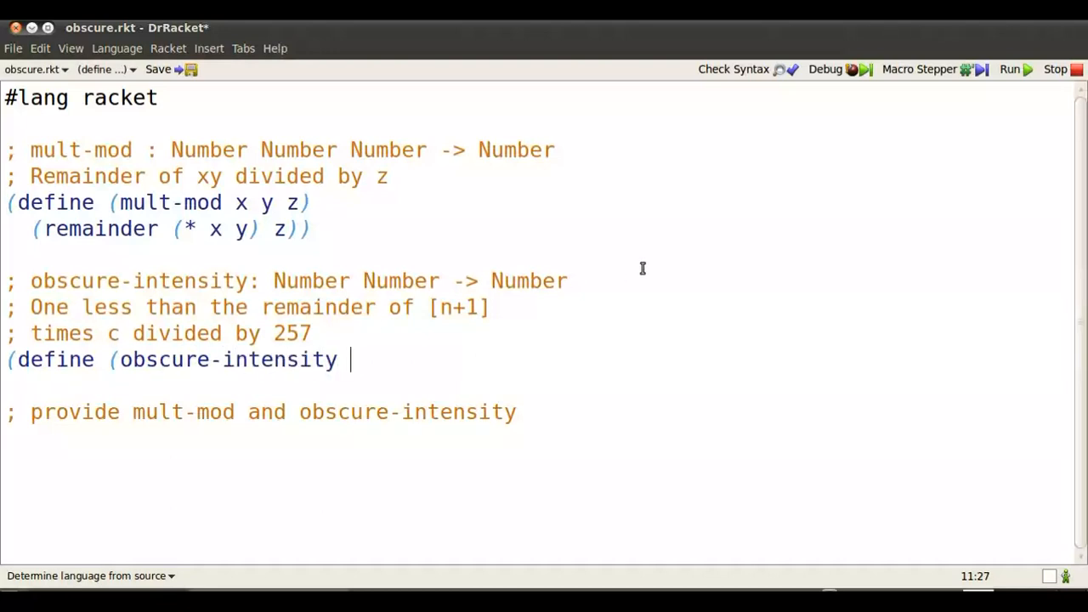
{"action": "type", "text": "n c)"}
{"action": "type", "text": "(sub"}
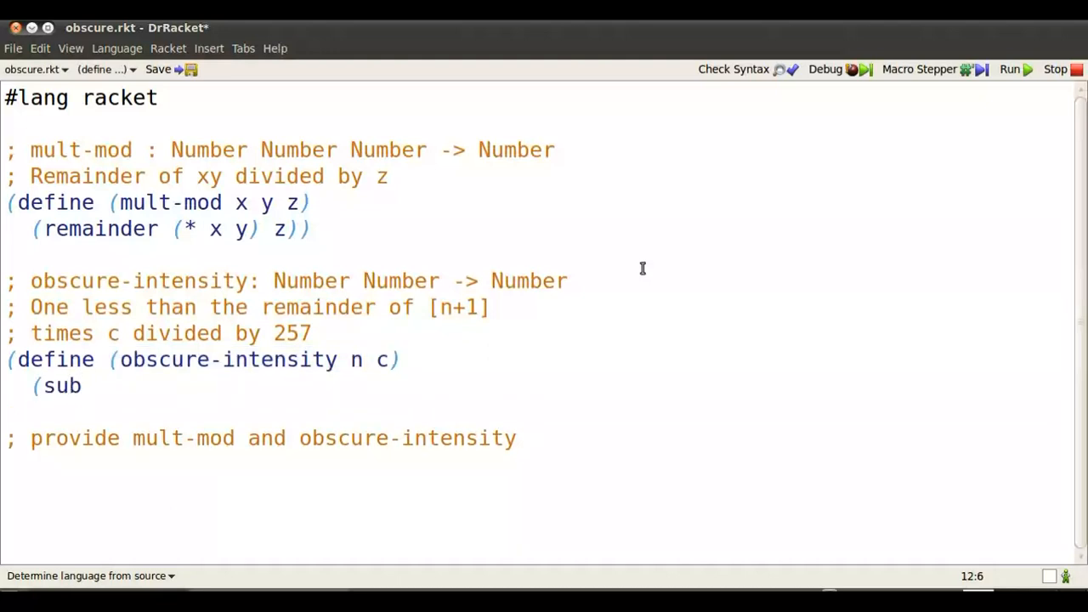
{"action": "type", "text": "1 ("}
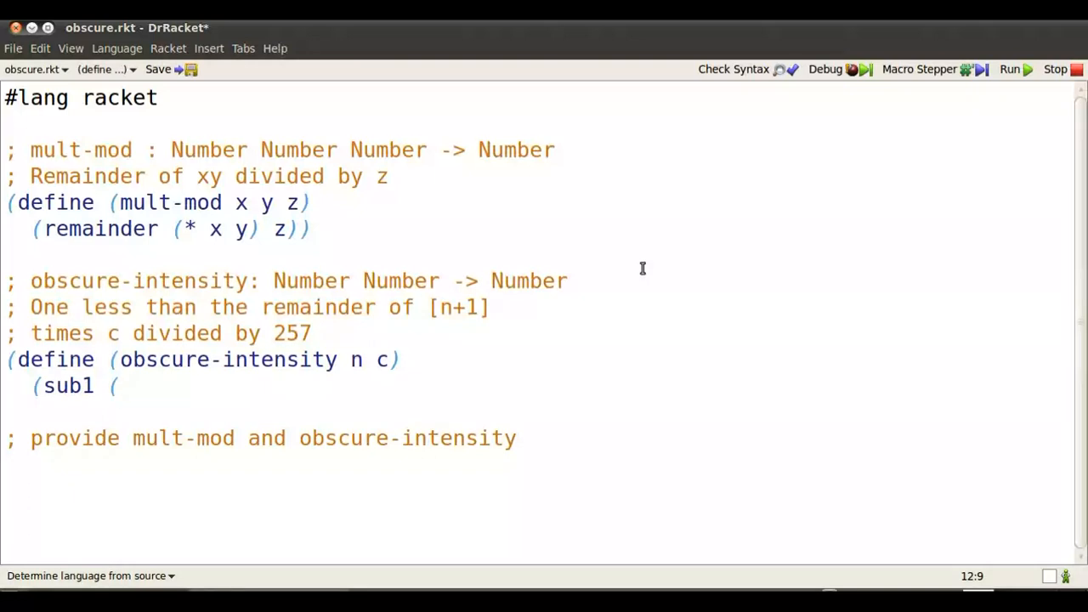
{"action": "type", "text": "mult-mod"}
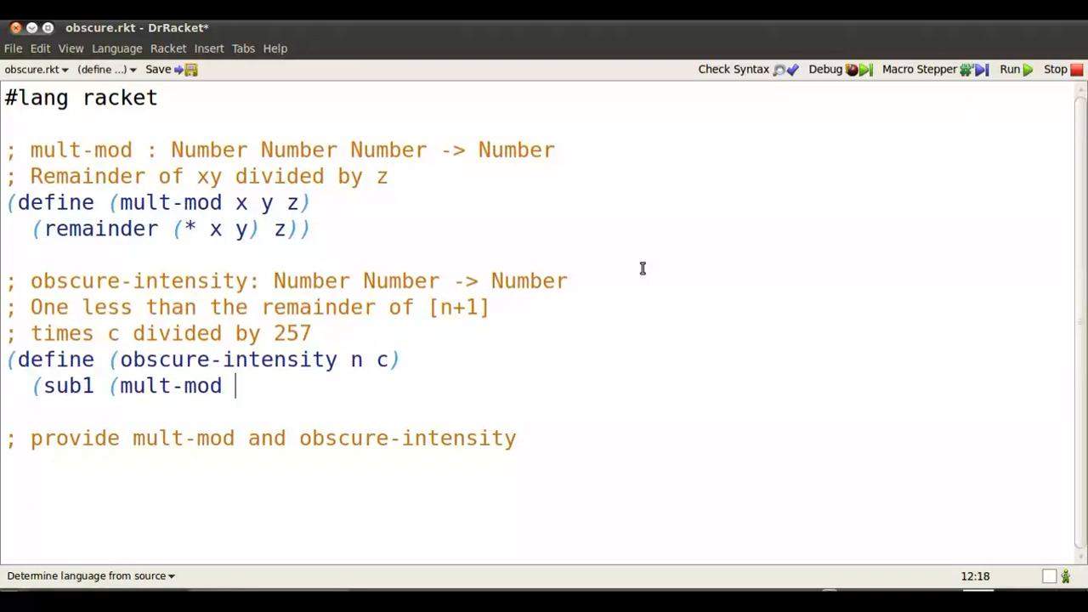
{"action": "type", "text": "(add1 n"}
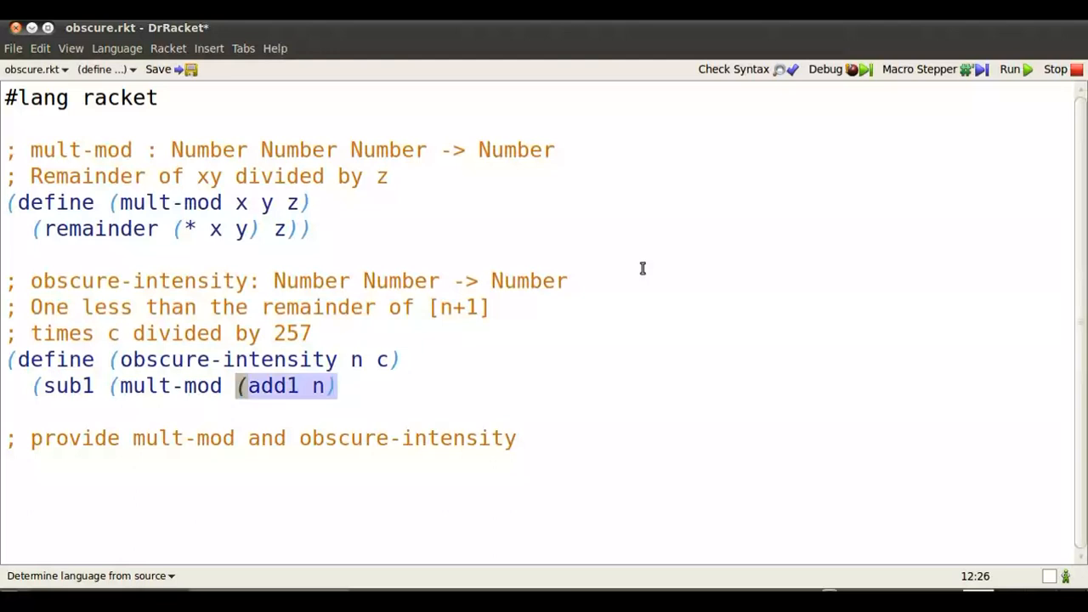
{"action": "type", "text": "c 257)))"}
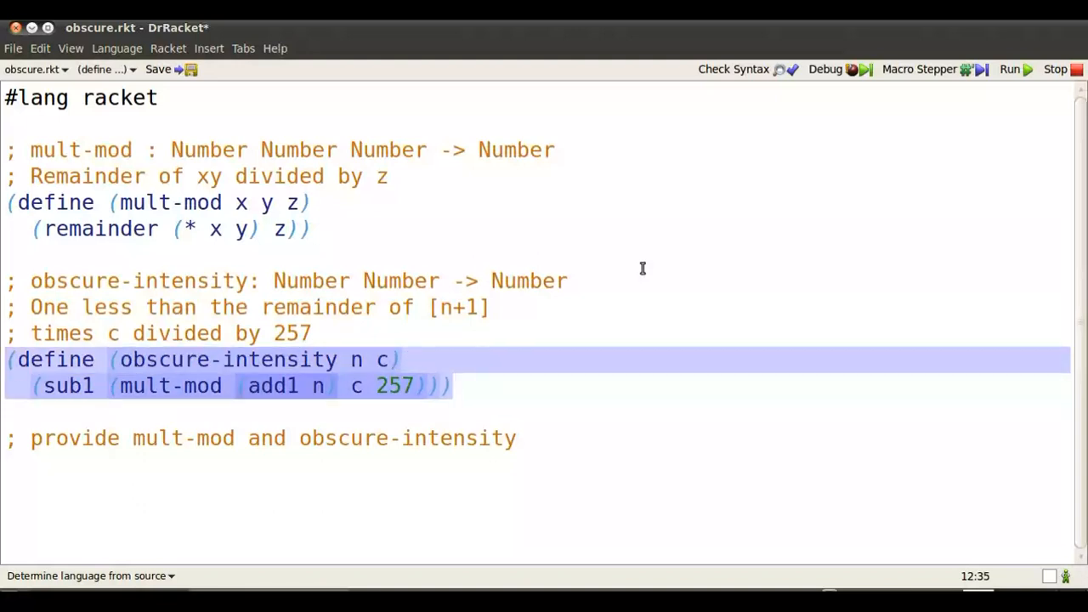
{"action": "left_click", "coordinate": [1010, 68]}
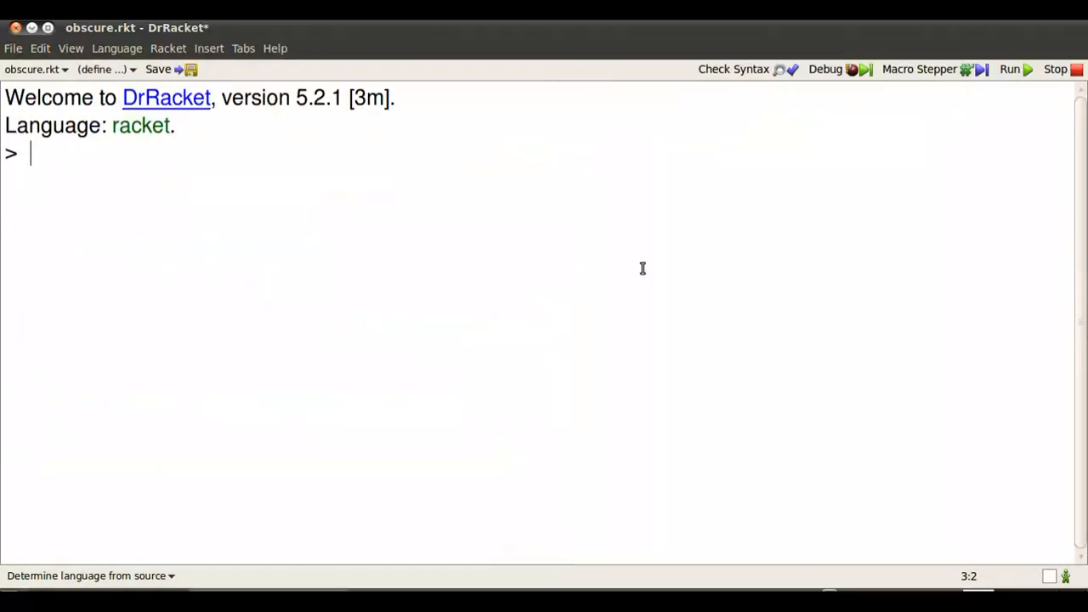
Start scramble-0--255 as a for/list over i in (in-range 256)
{"action": "type", "text": "("}
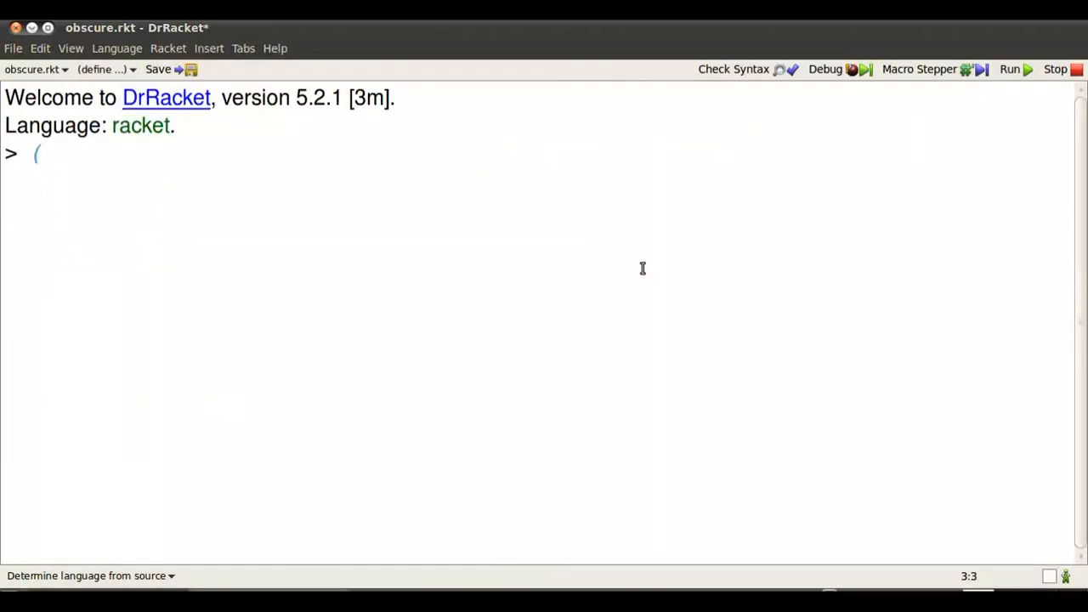
{"action": "type", "text": "define scr"}
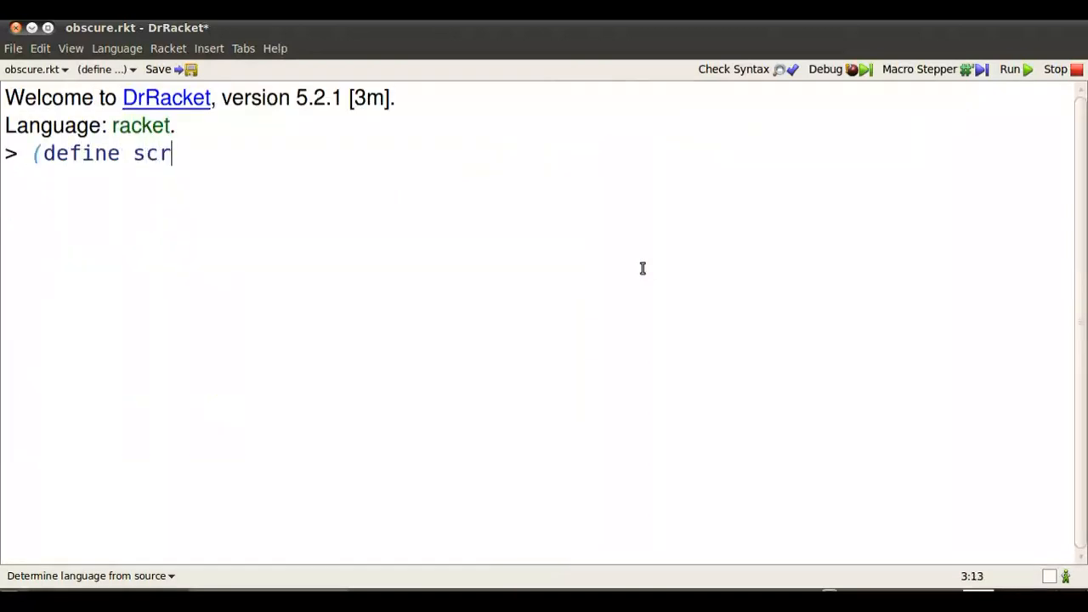
{"action": "type", "text": "amble-"}
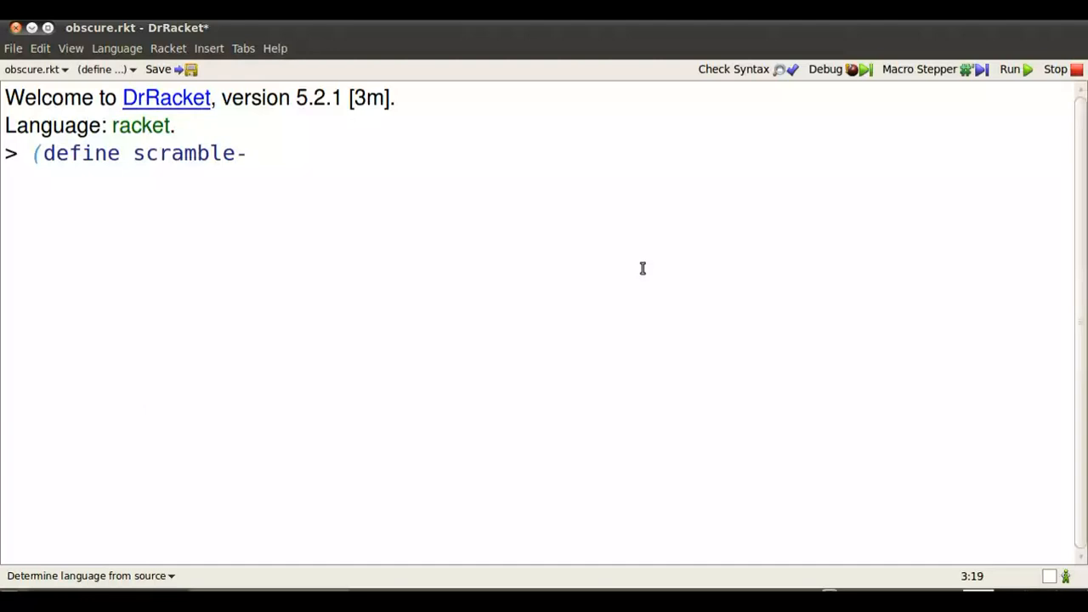
{"action": "type", "text": "0--255"}
{"action": "type", "text": "(for/"}
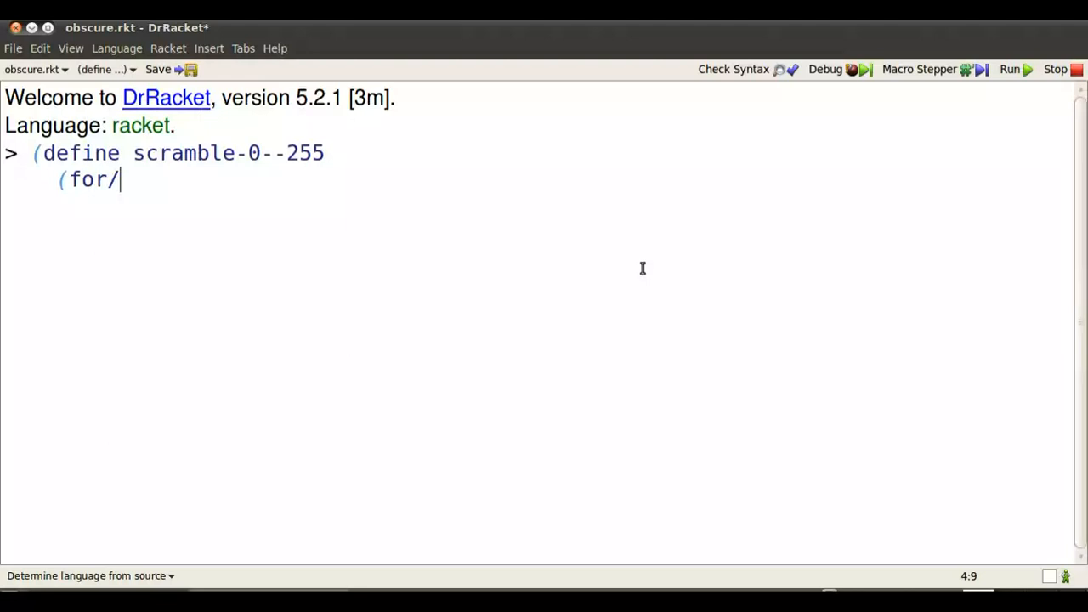
{"action": "type", "text": "list (["}
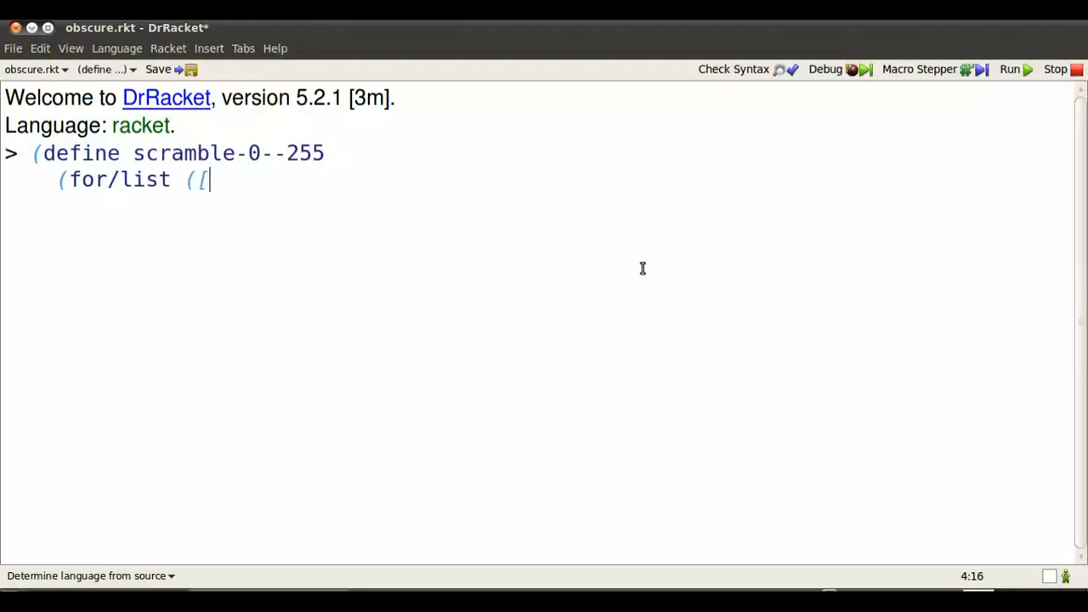
{"action": "type", "text": "i ("}
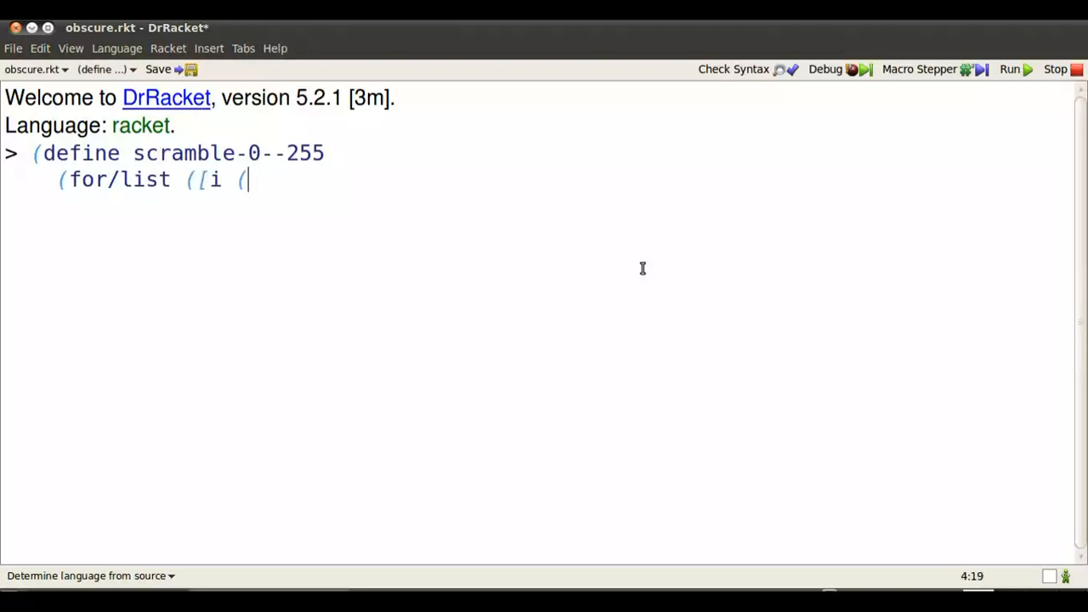
{"action": "type", "text": "in-range"}
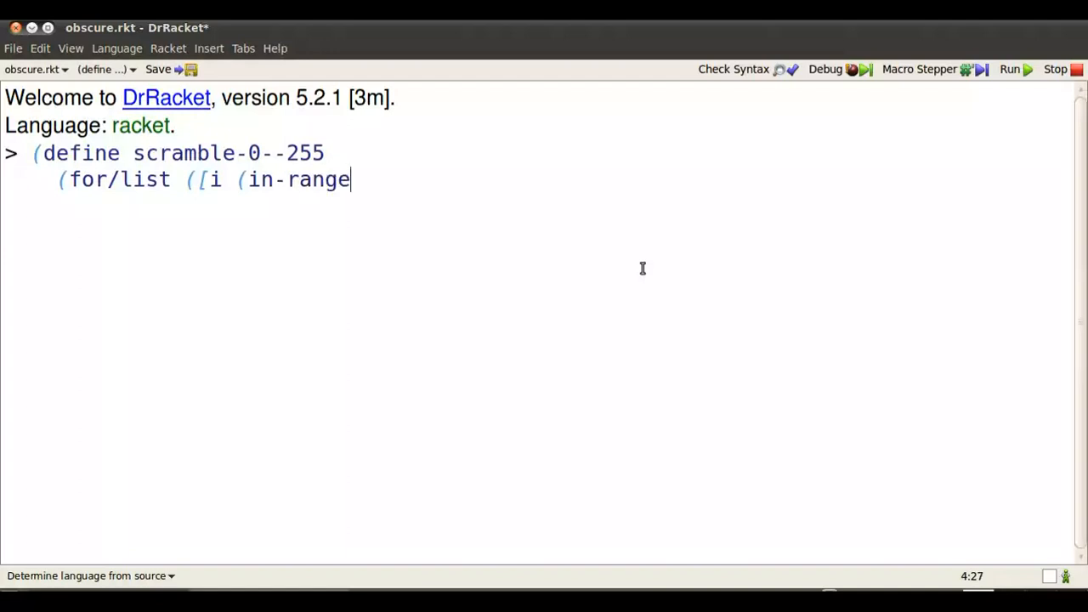
{"action": "type", "text": "25"}
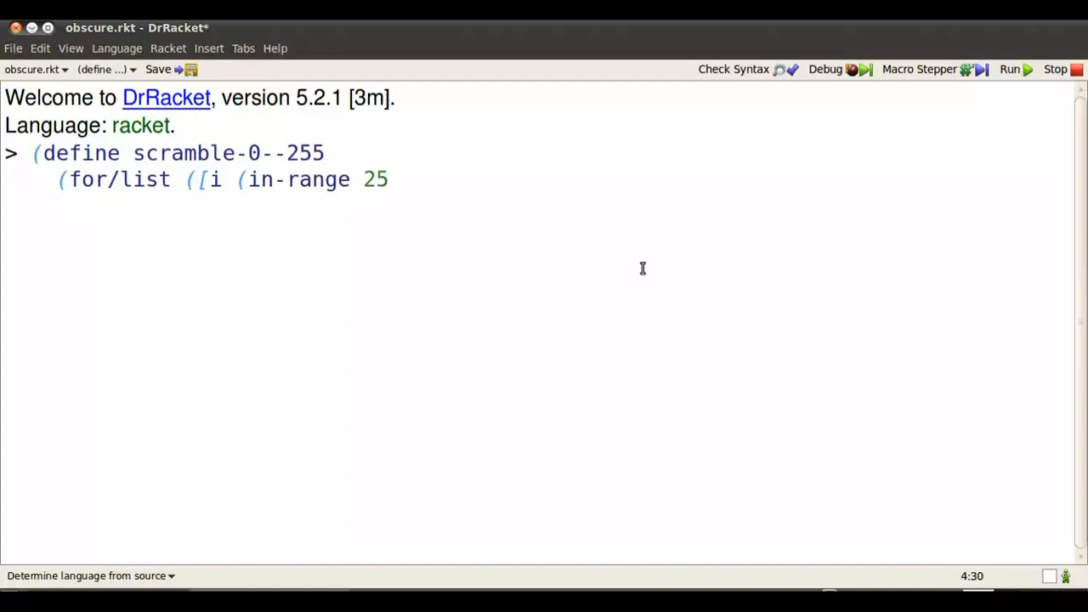
{"action": "type", "text": "6)"}
{"action": "type", "text": "(ob"}
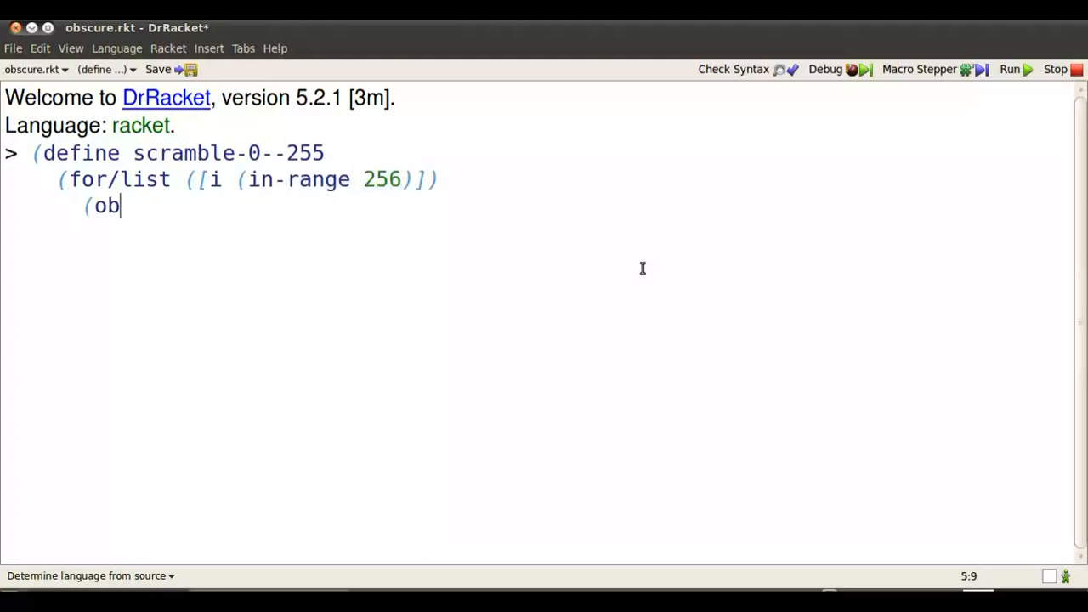
Complete the body as (obscure-intensity i 31) and begin typing scramble at the next prompt
{"action": "type", "text": "scure-inten"}
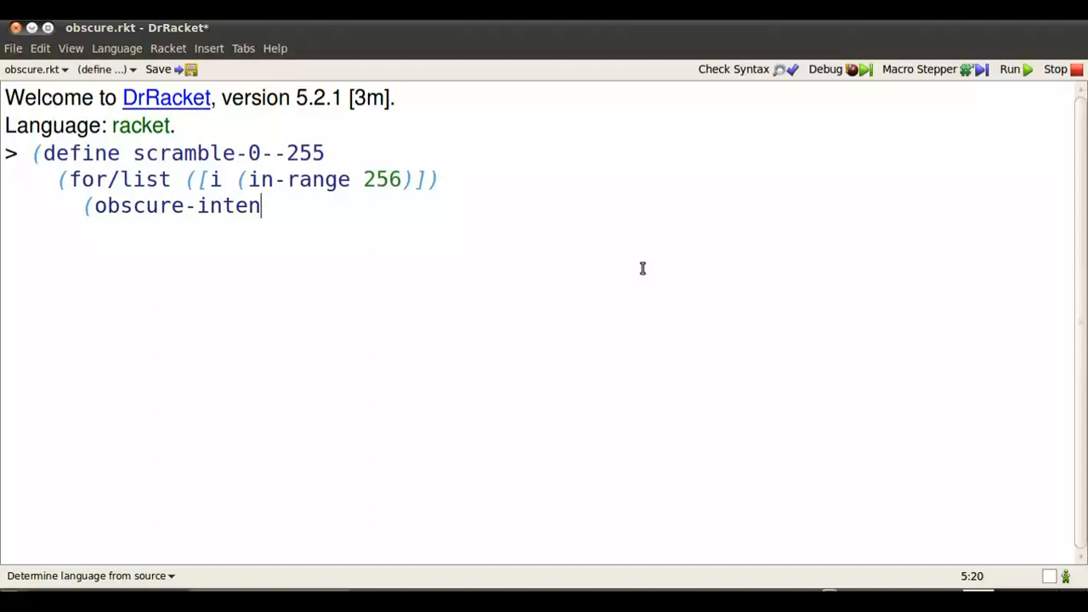
{"action": "type", "text": "sity i"}
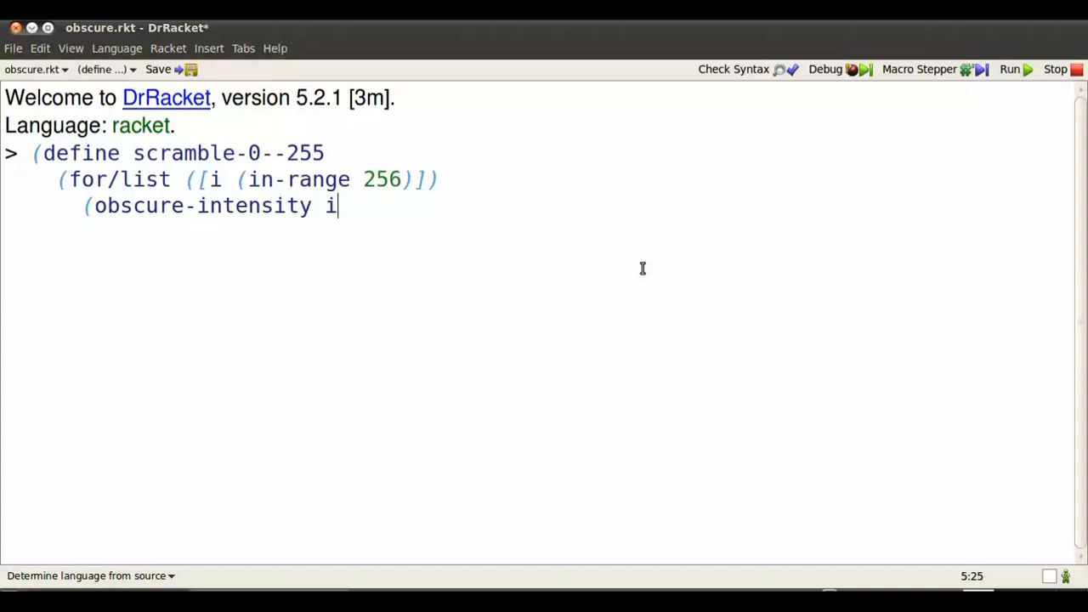
{"action": "type", "text": "3"}
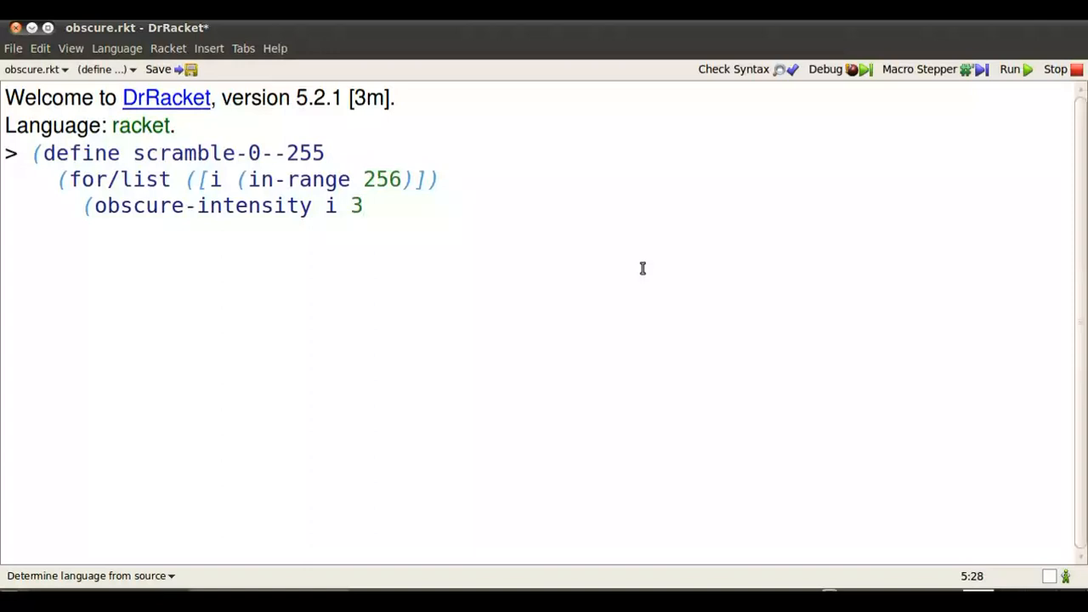
{"action": "type", "text": "1)))"}
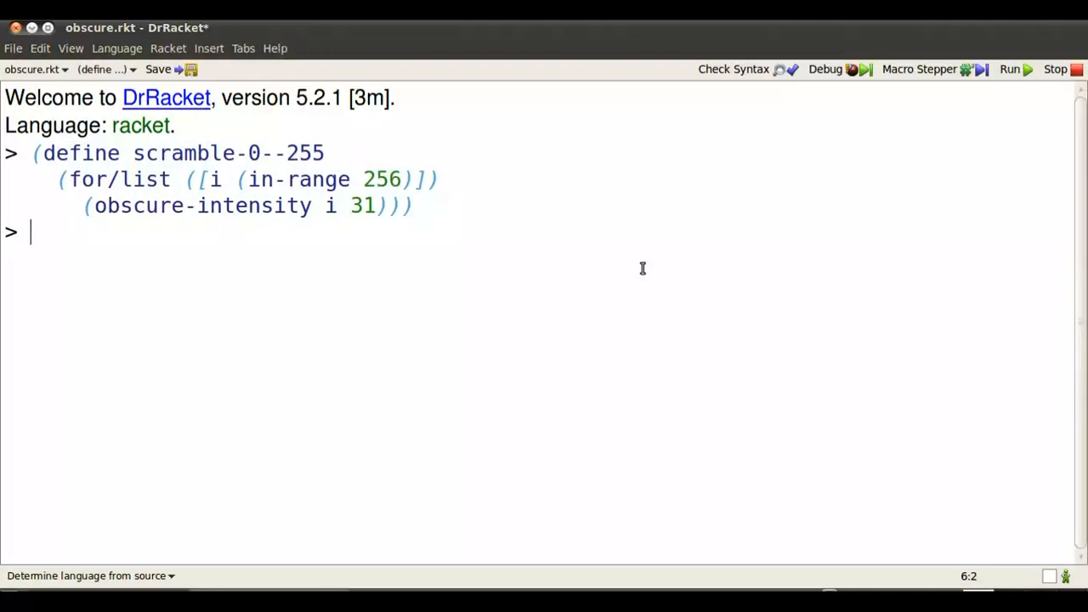
{"action": "type", "text": "scramb"}
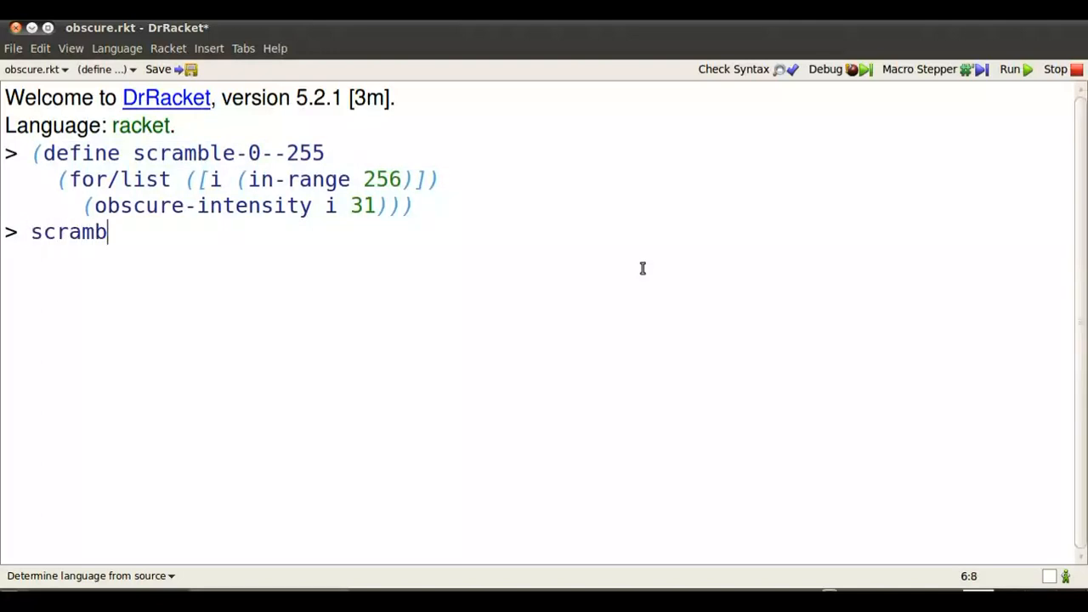
Evaluate scramble-0--255 and highlight the value 0 among the scrambled results
{"action": "type", "text": "le-0--25"}
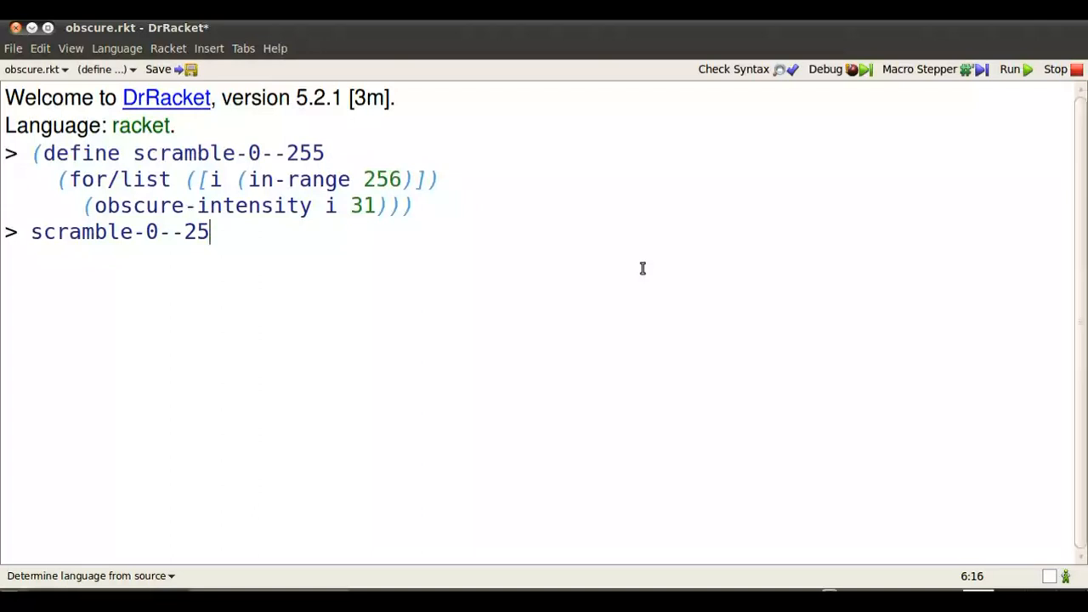
{"action": "key", "text": "Return"}
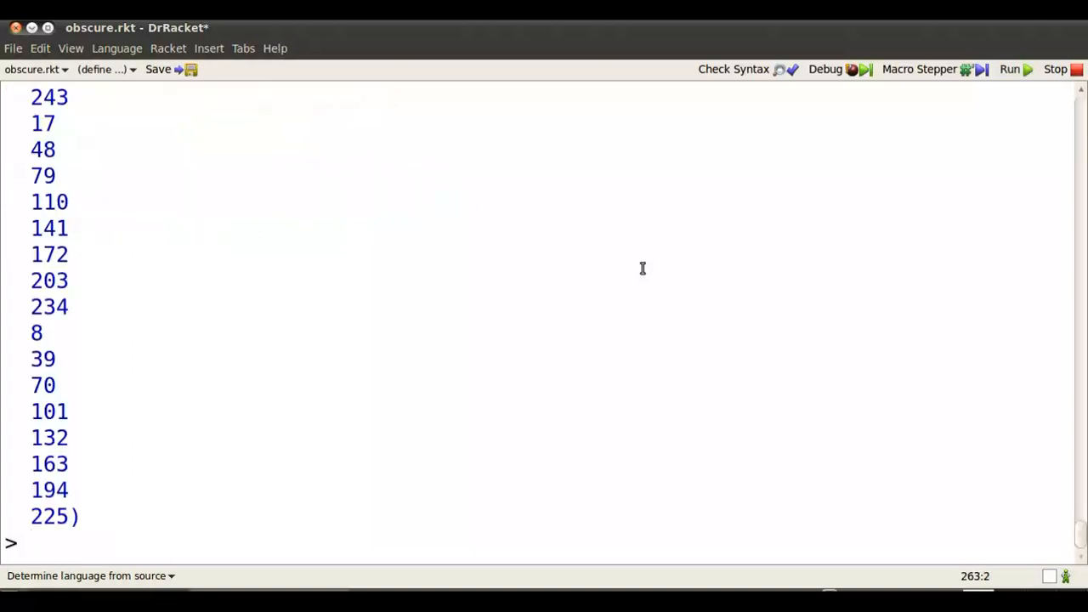
{"action": "scroll", "scroll_direction": "up", "scroll_amount": 3}
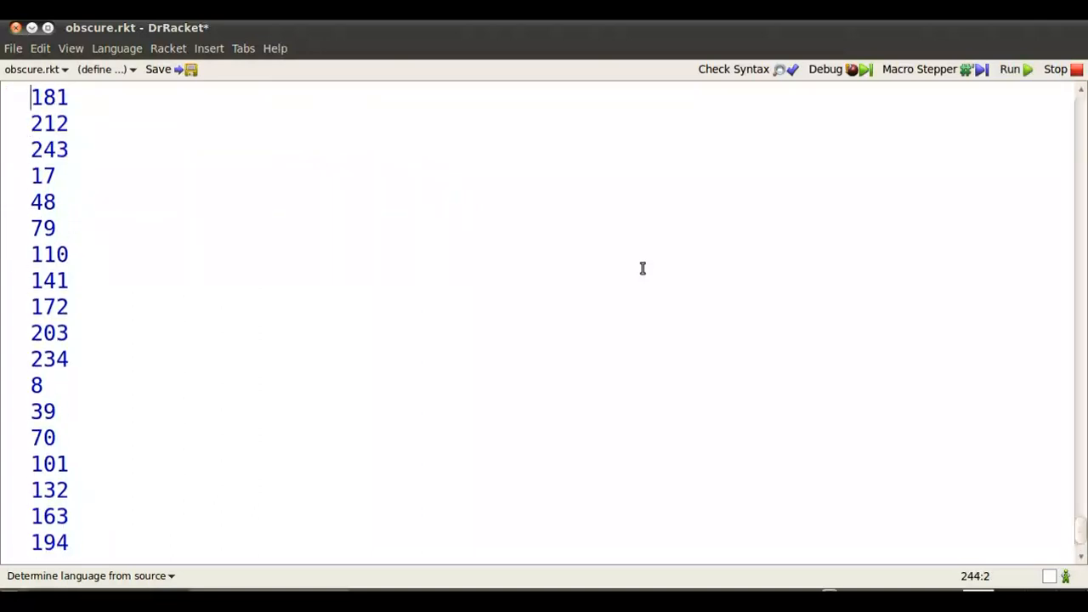
{"action": "scroll", "scroll_direction": "up", "scroll_amount": 3}
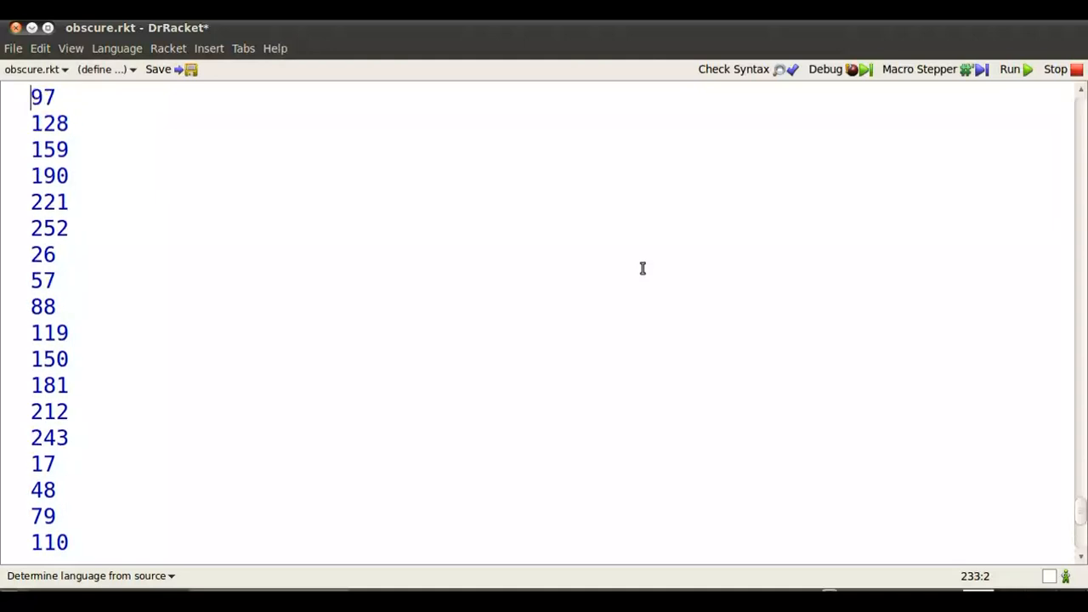
{"action": "scroll", "scroll_direction": "up", "scroll_amount": 3}
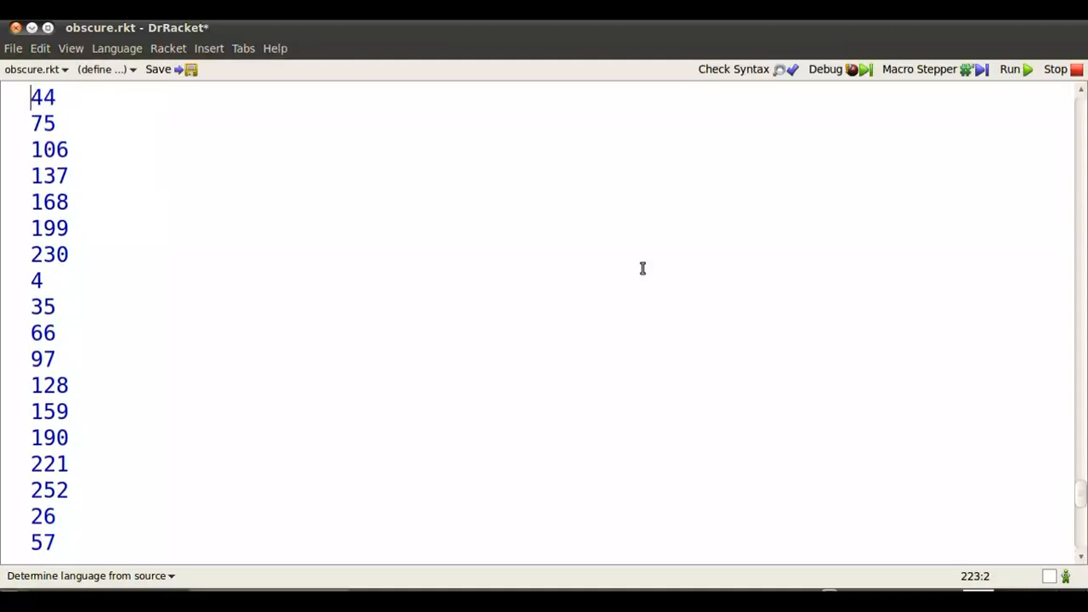
{"action": "scroll", "scroll_direction": "up", "scroll_amount": 3}
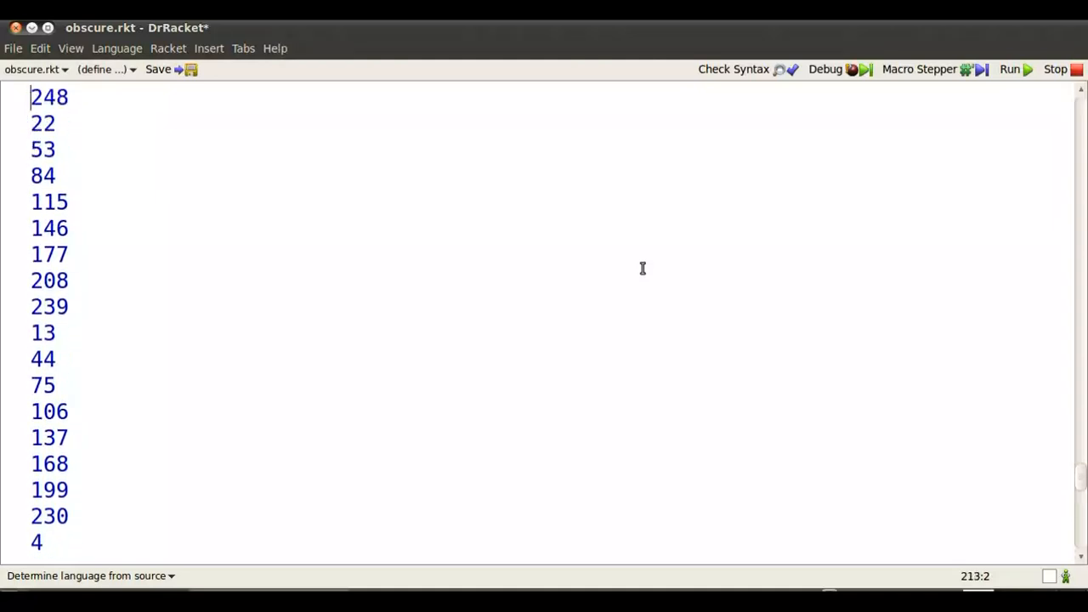
{"action": "scroll", "scroll_direction": "up", "scroll_amount": 3}
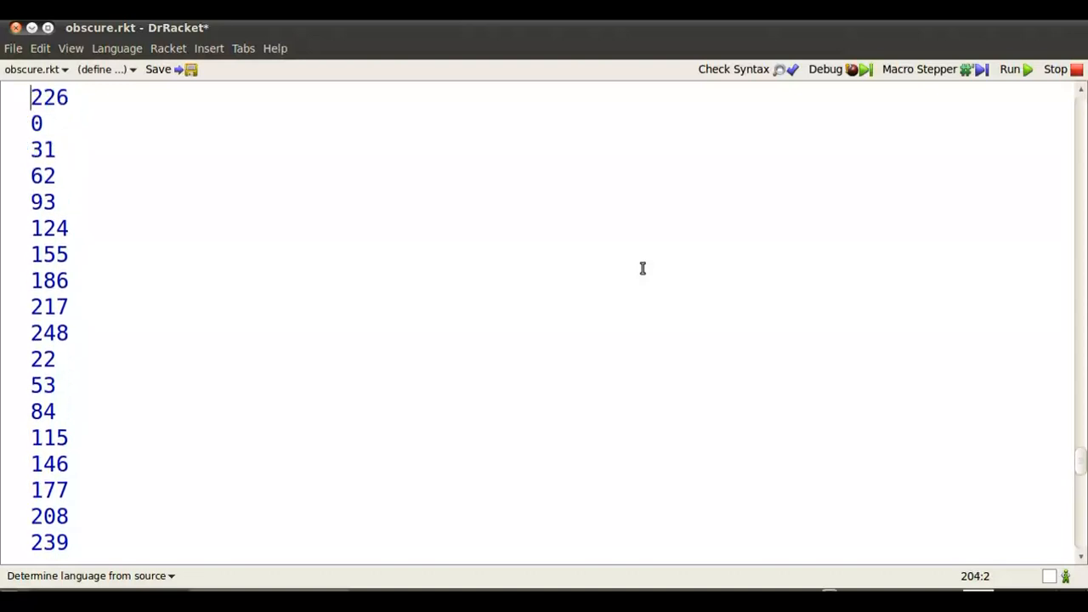
{"action": "double_click", "coordinate": [37, 123]}
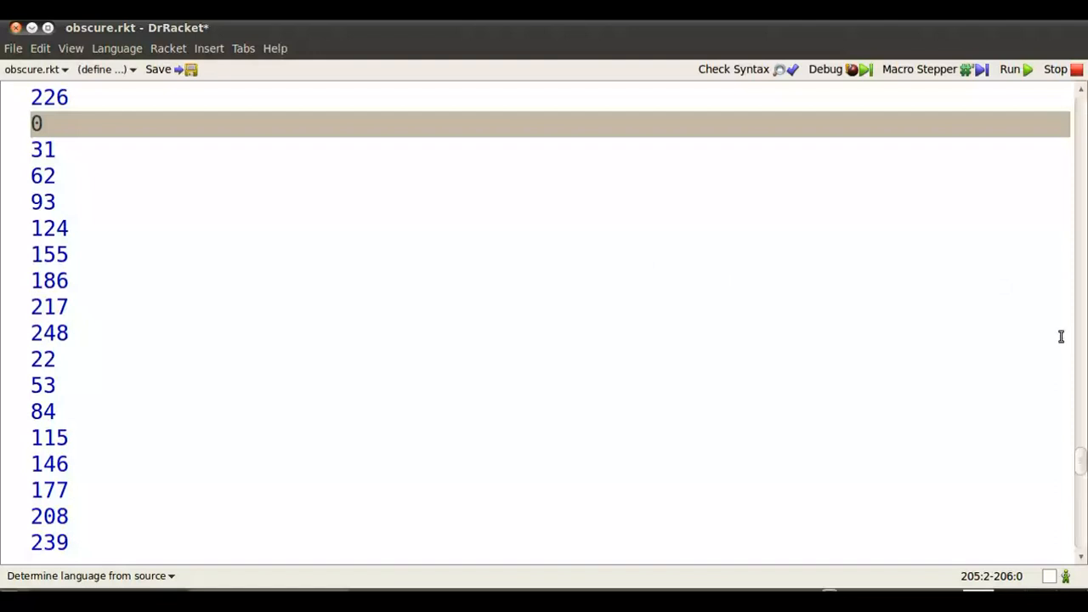
{"action": "mouse_move", "coordinate": [1082, 463]}
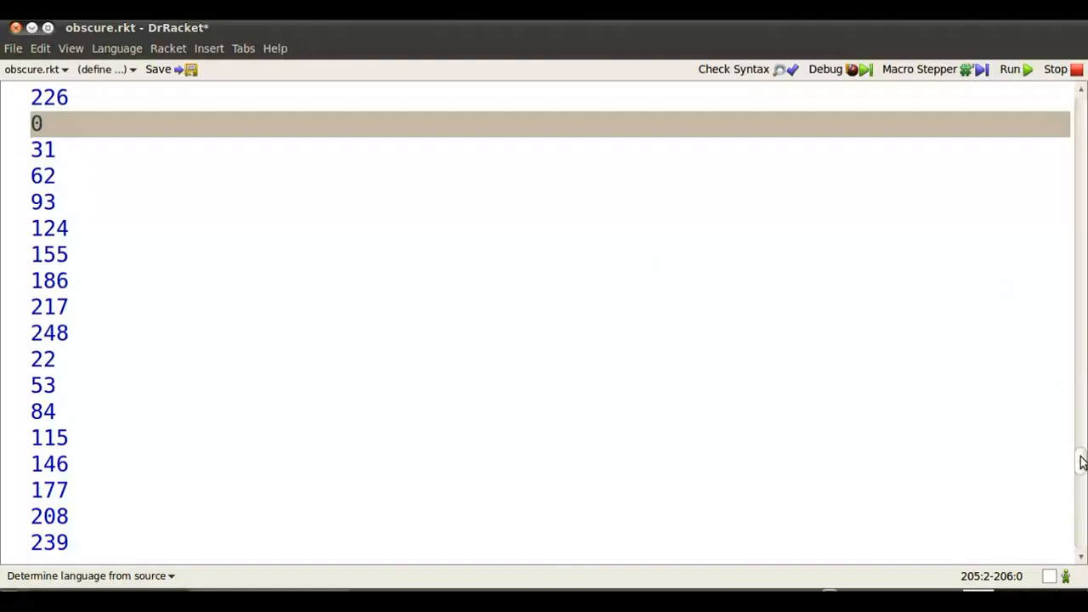
{"action": "scroll", "scroll_direction": "down", "scroll_amount": 3}
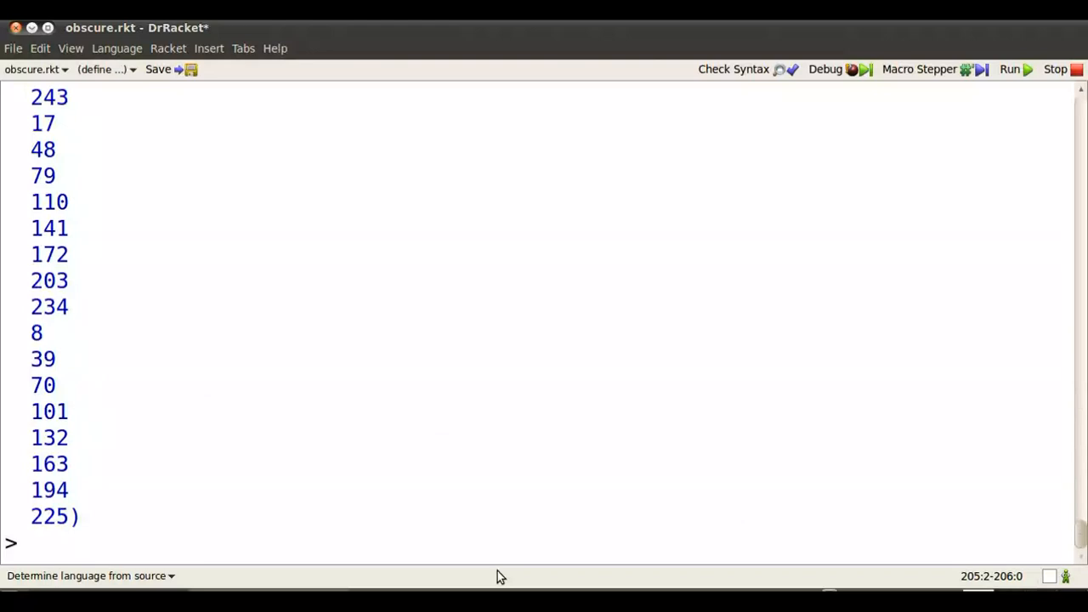
Define unscramble-0--255 over scramble-0--255 with (obscure-intensity i 199), commented '199 is 31's evil twin'
{"action": "type", "text": "scramble-0--255"}
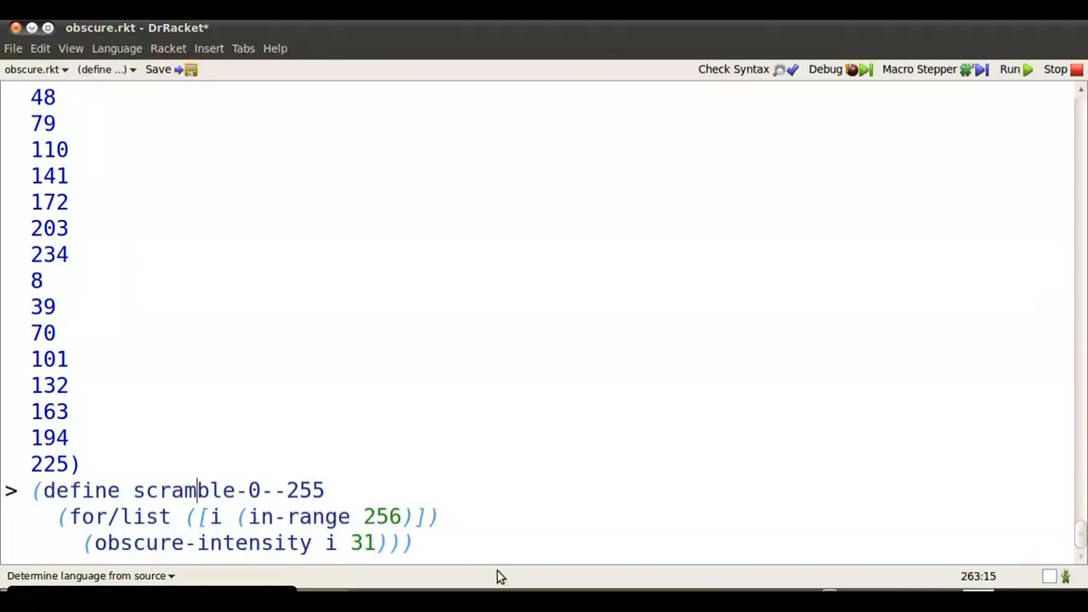
{"action": "type", "text": "un"}
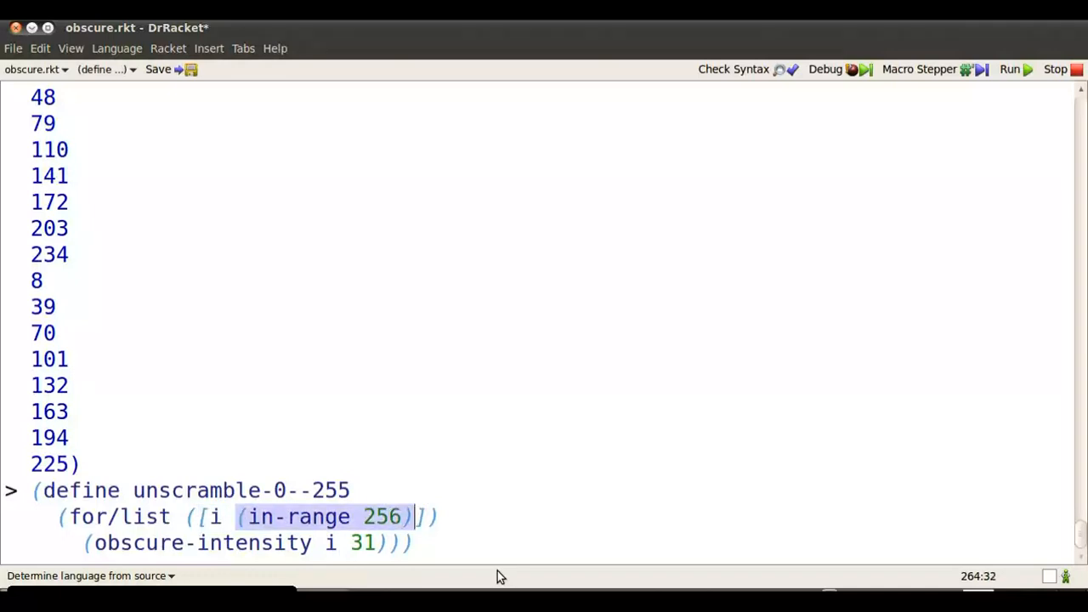
{"action": "key", "text": "Delete"}
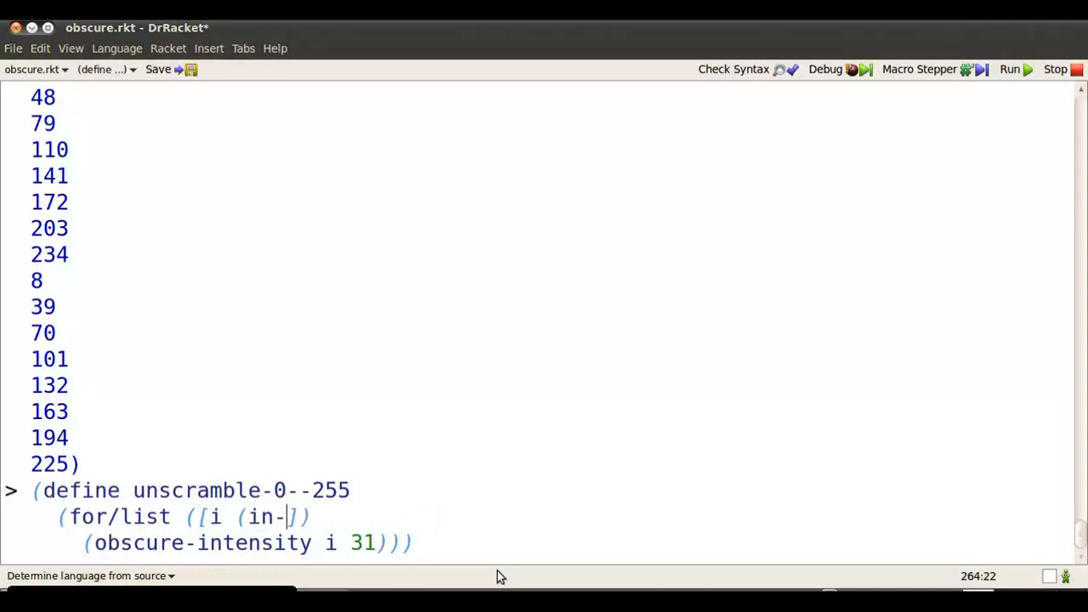
{"action": "type", "text": "scramb"}
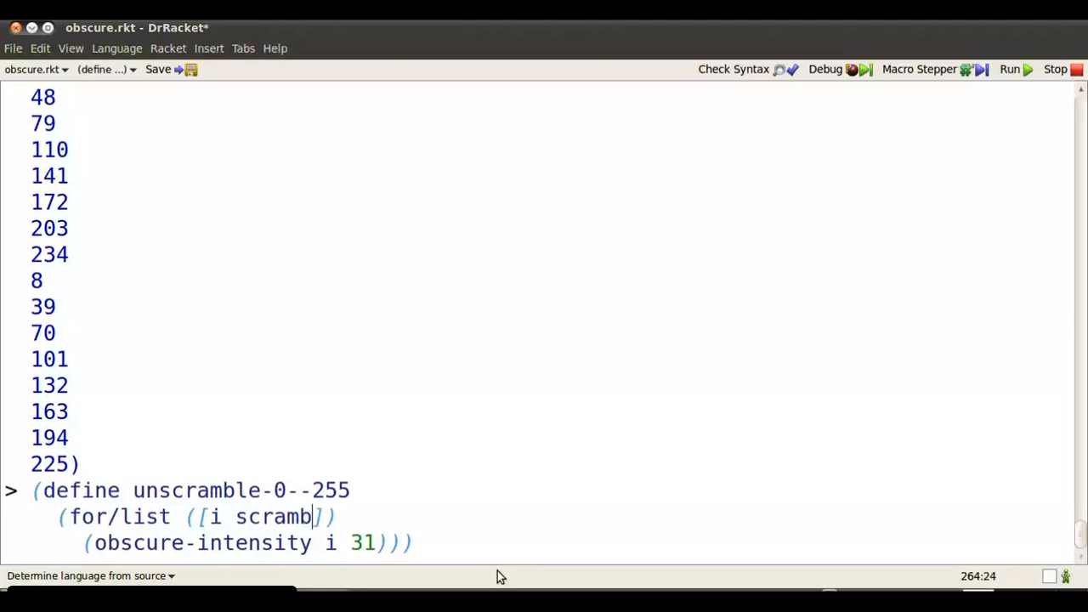
{"action": "type", "text": "le-0--255"}
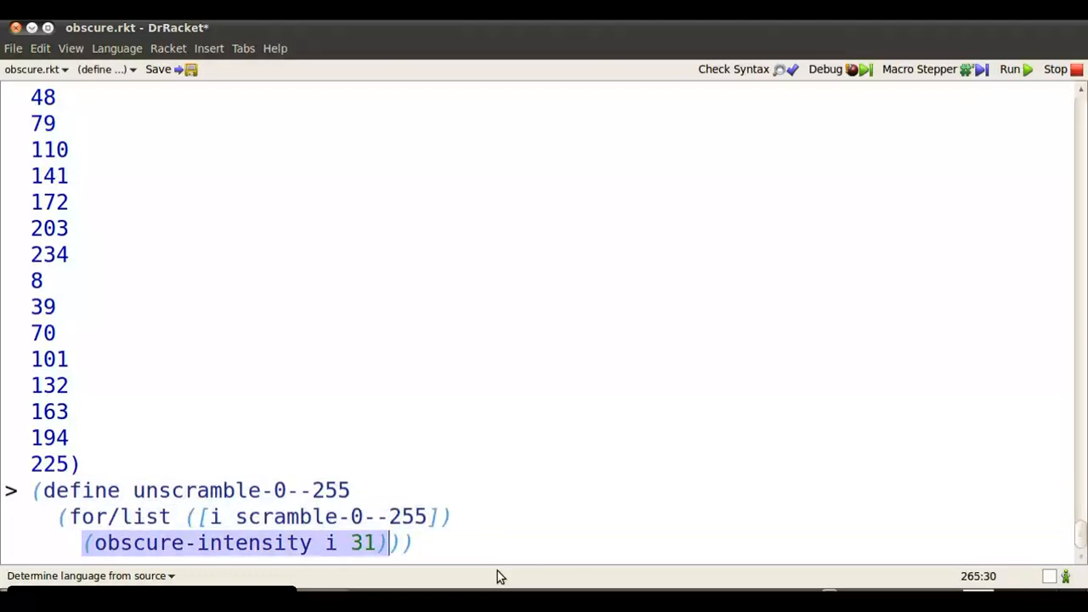
{"action": "type", "text": "199"}
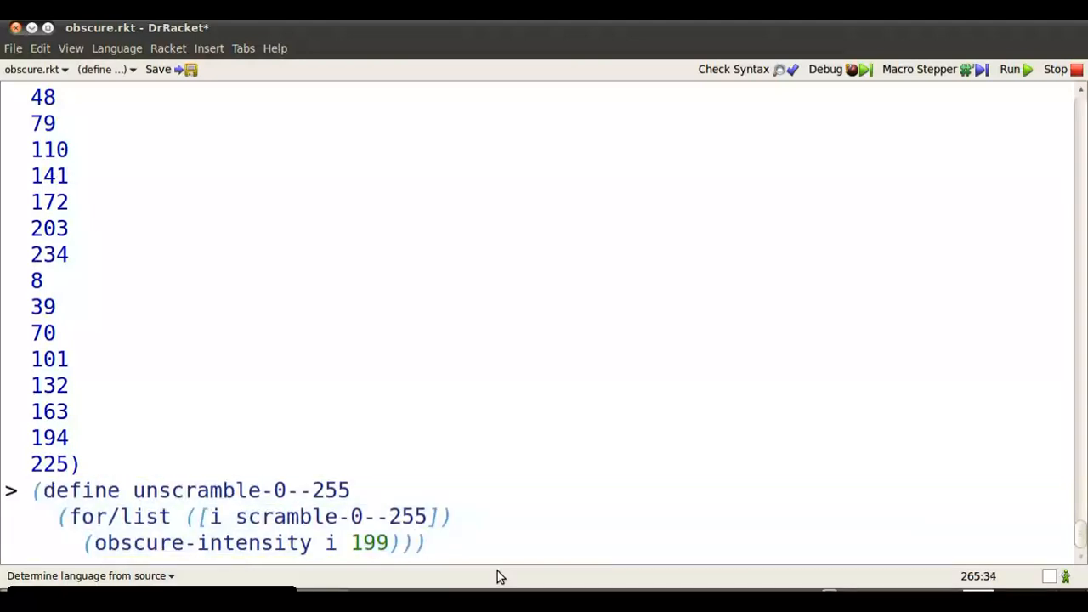
{"action": "type", "text": "; 1"}
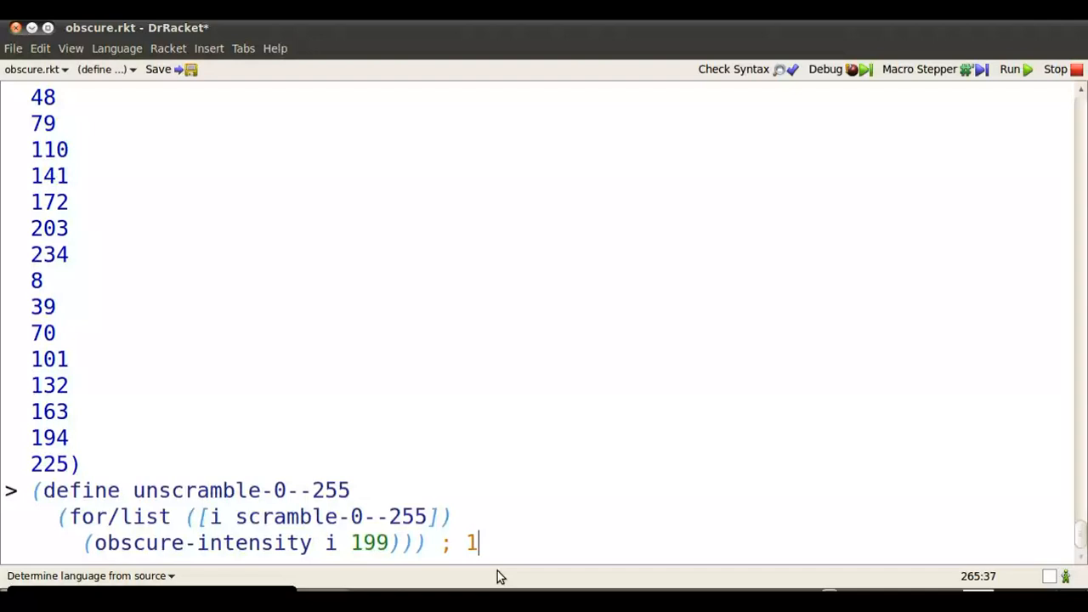
{"action": "type", "text": "99"}
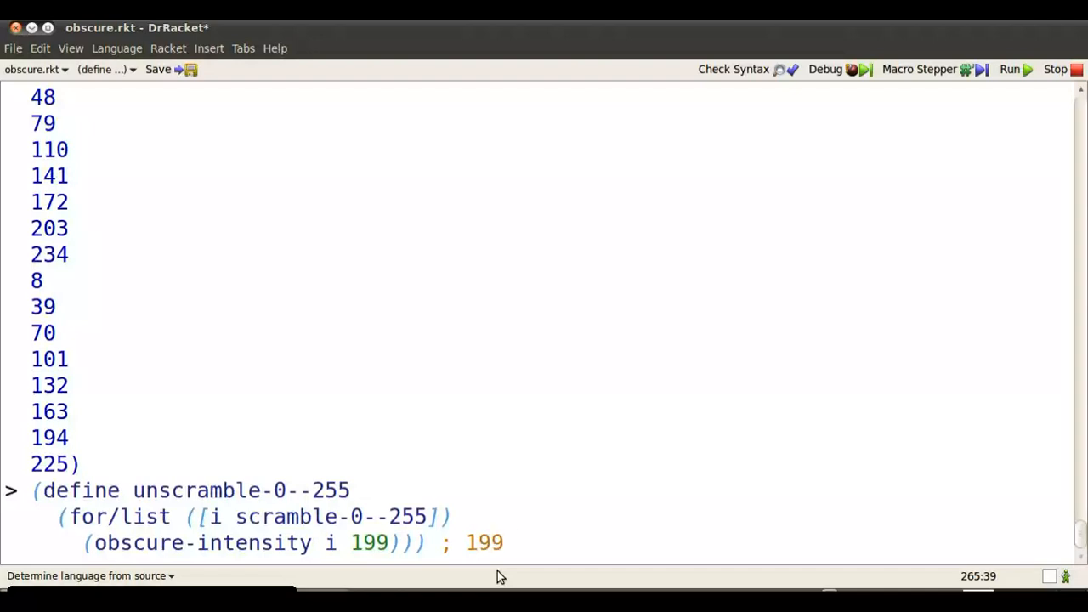
{"action": "type", "text": "is 31's evil twin..."}
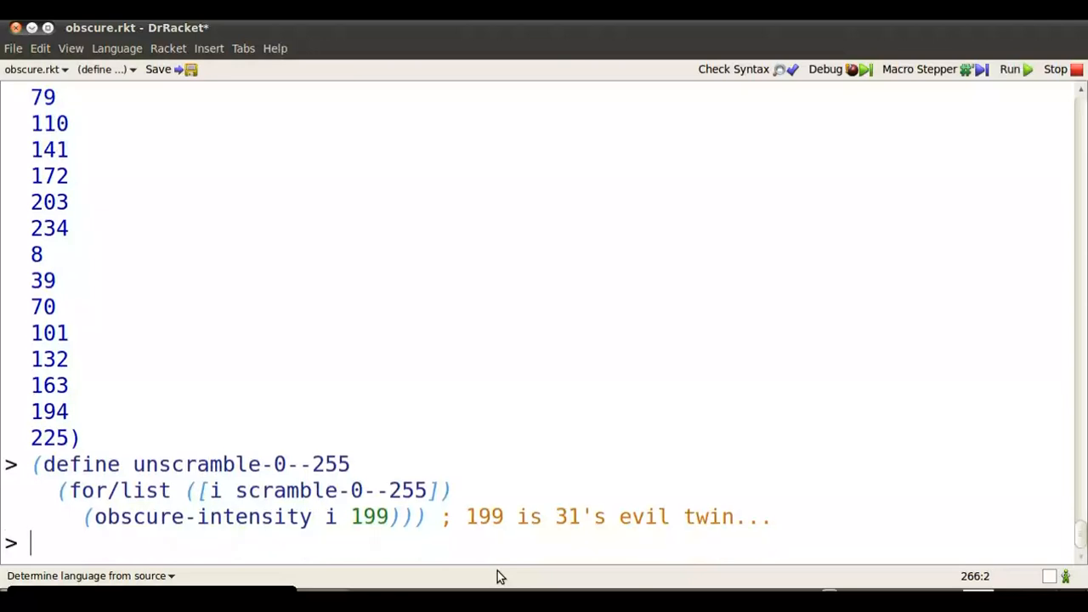
Enter unscramble-0--255 at the prompt to display the list
{"action": "type", "text": "unscramble"}
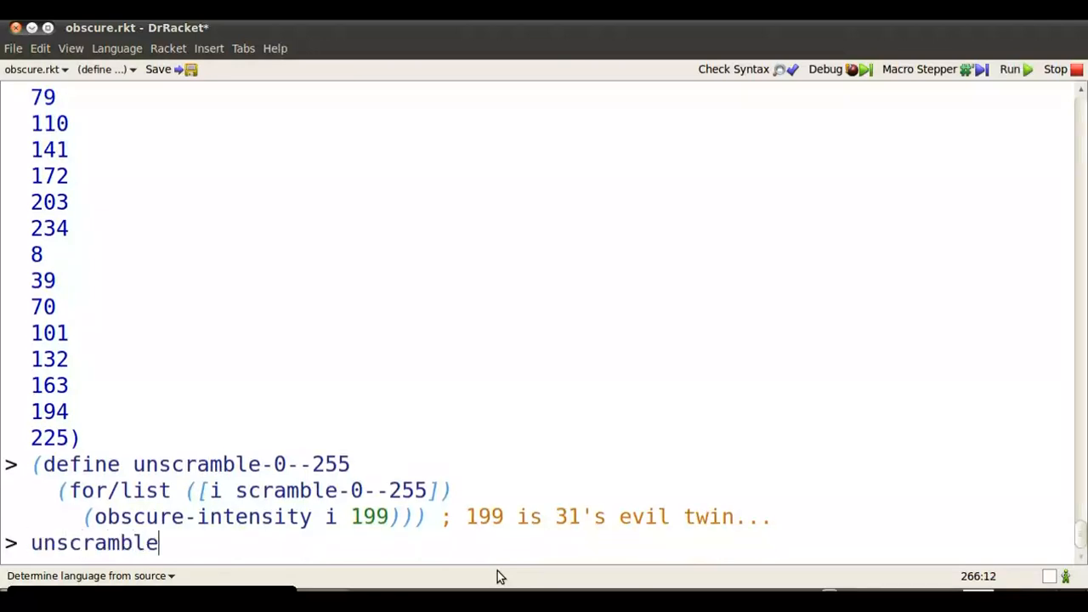
{"action": "type", "text": "-0--255"}
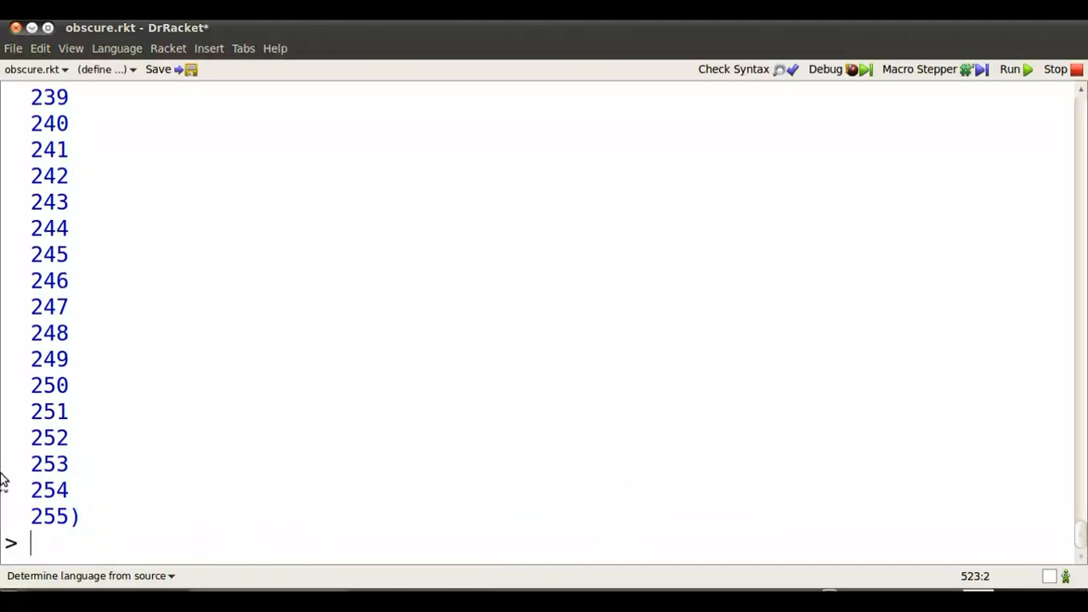
{"action": "mouse_move", "coordinate": [1072, 541]}
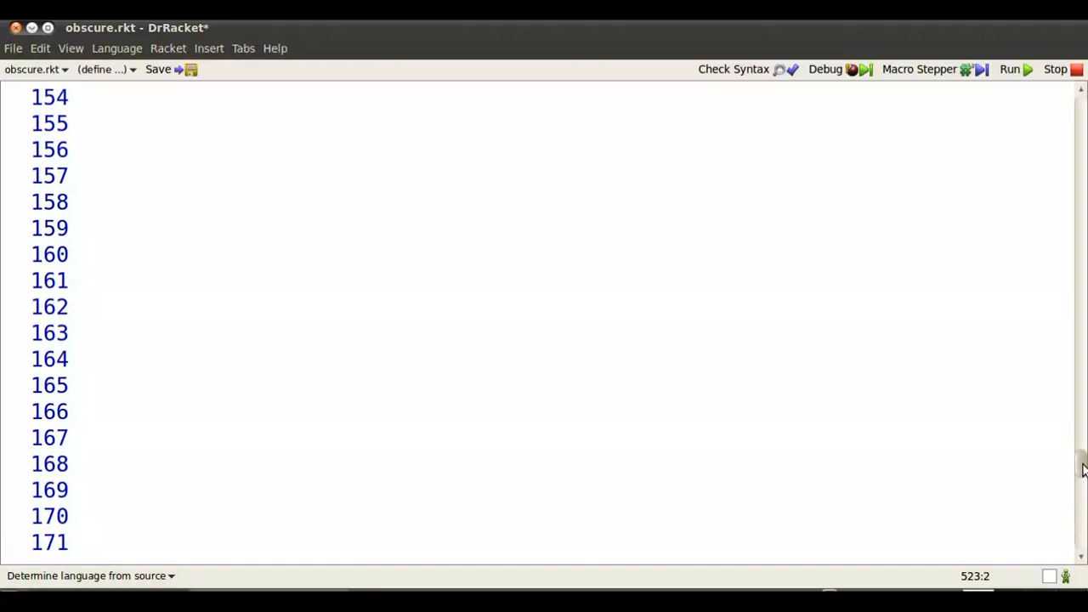
{"action": "mouse_move", "coordinate": [357, 390]}
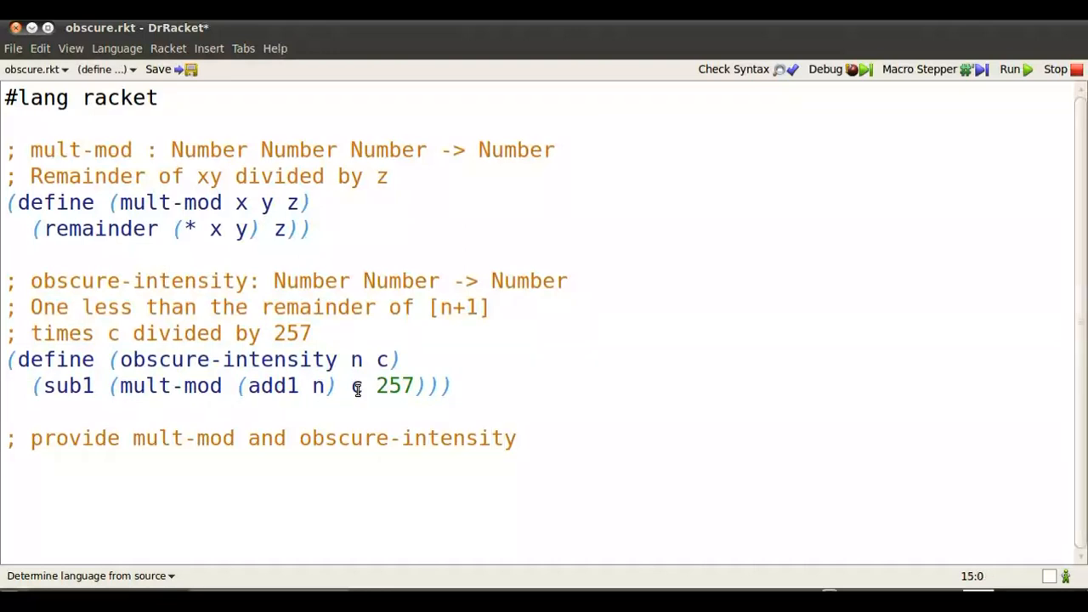
Add (provide mult-mod obscure-intensity) to obscure.rkt and rerun the module
{"action": "type", "text": "(provide m"}
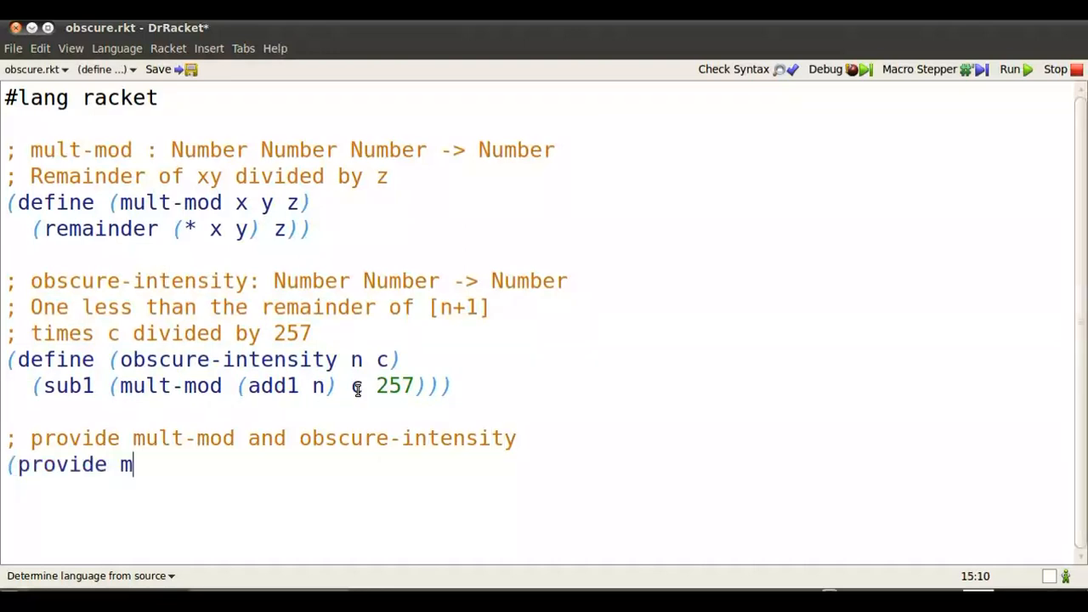
{"action": "type", "text": "ult-mod"}
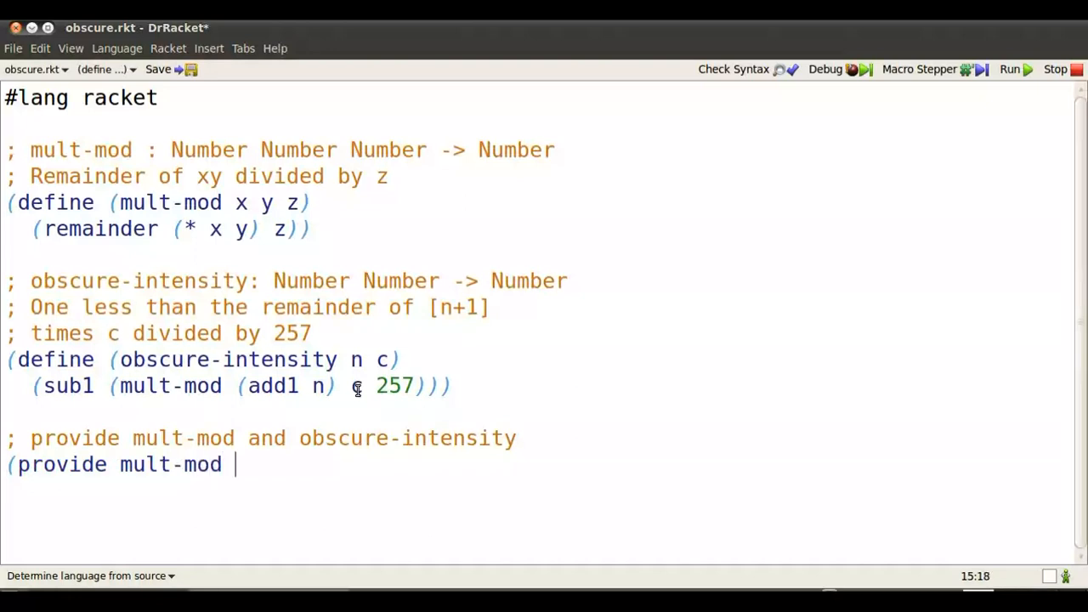
{"action": "type", "text": "obscure-inte"}
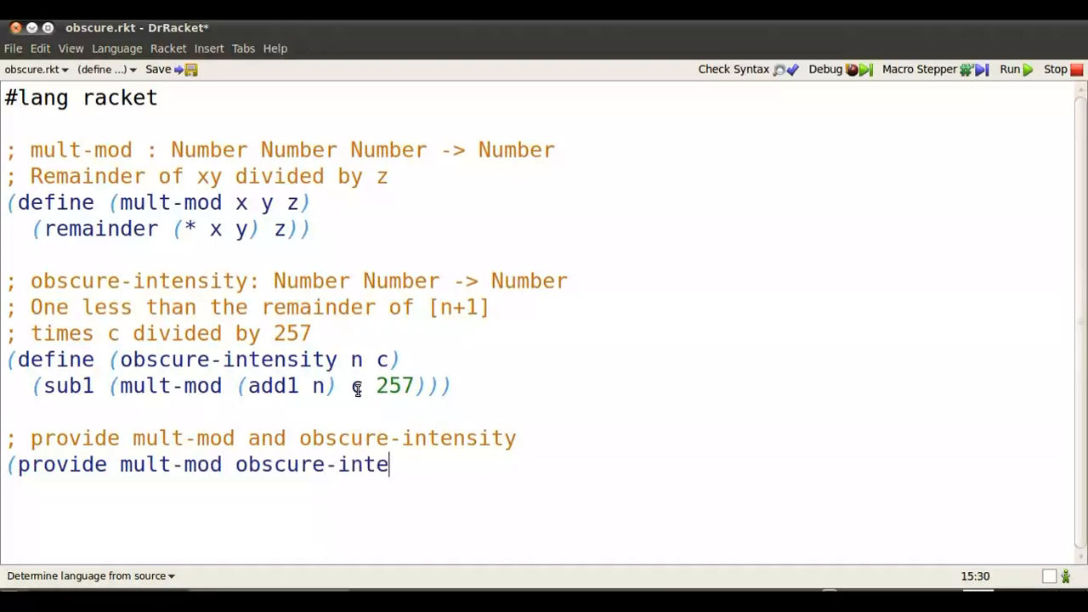
{"action": "type", "text": "nsity)"}
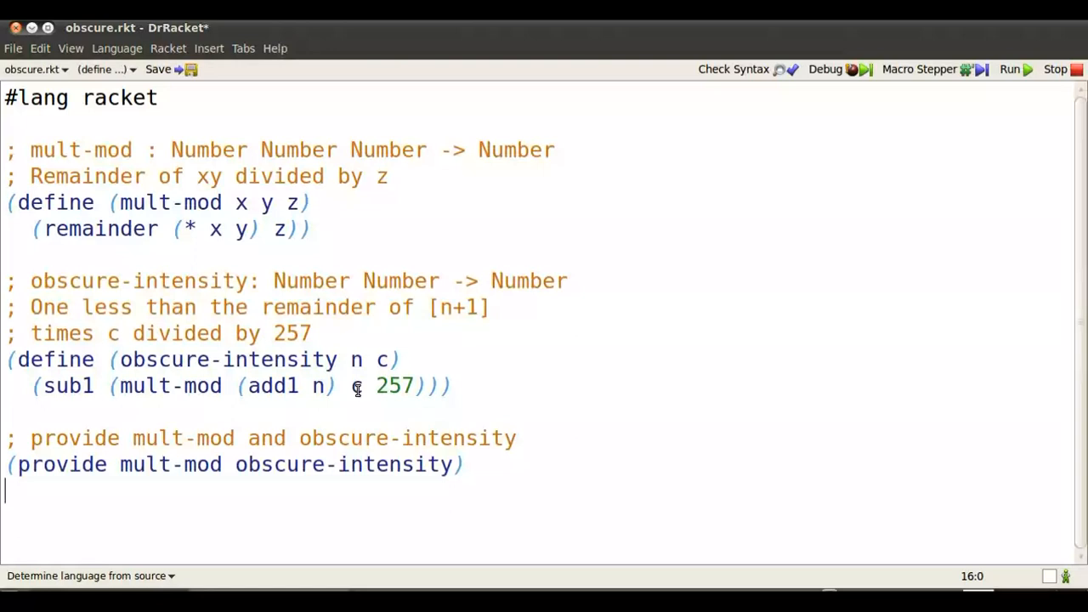
{"action": "left_click", "coordinate": [1009, 68]}
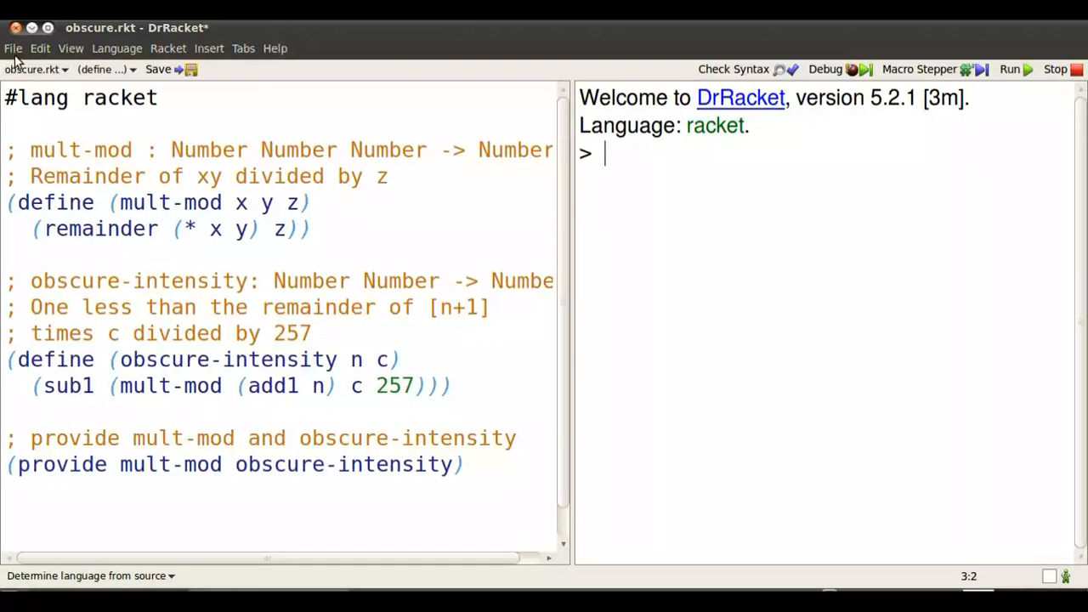
{"action": "left_click", "coordinate": [13, 47]}
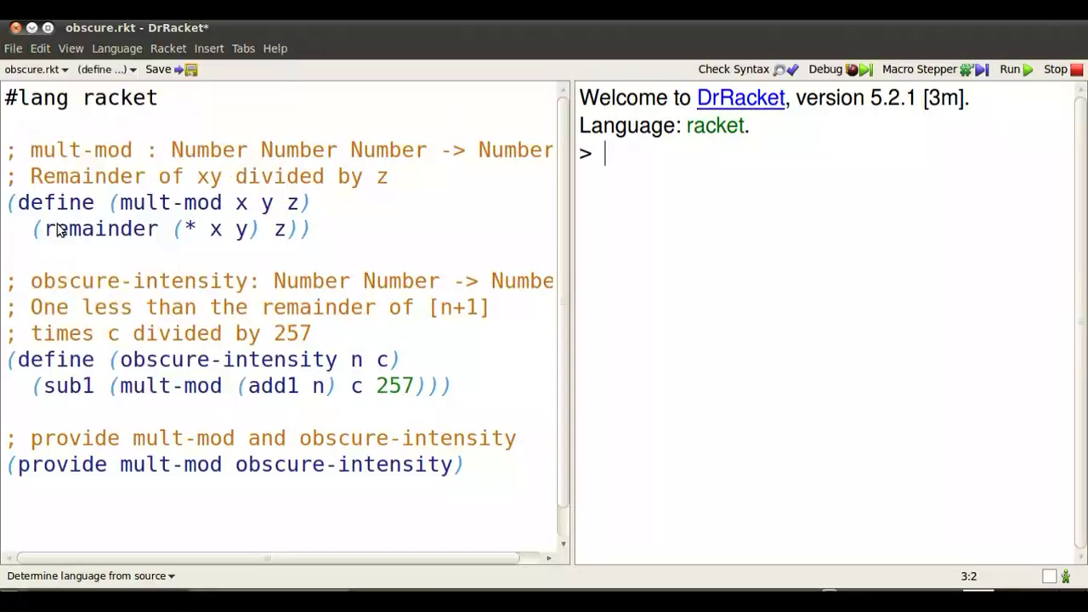
Save the definitions as obscure.rkt, replacing the existing copy in the Scratch folder
{"action": "left_click", "coordinate": [158, 69]}
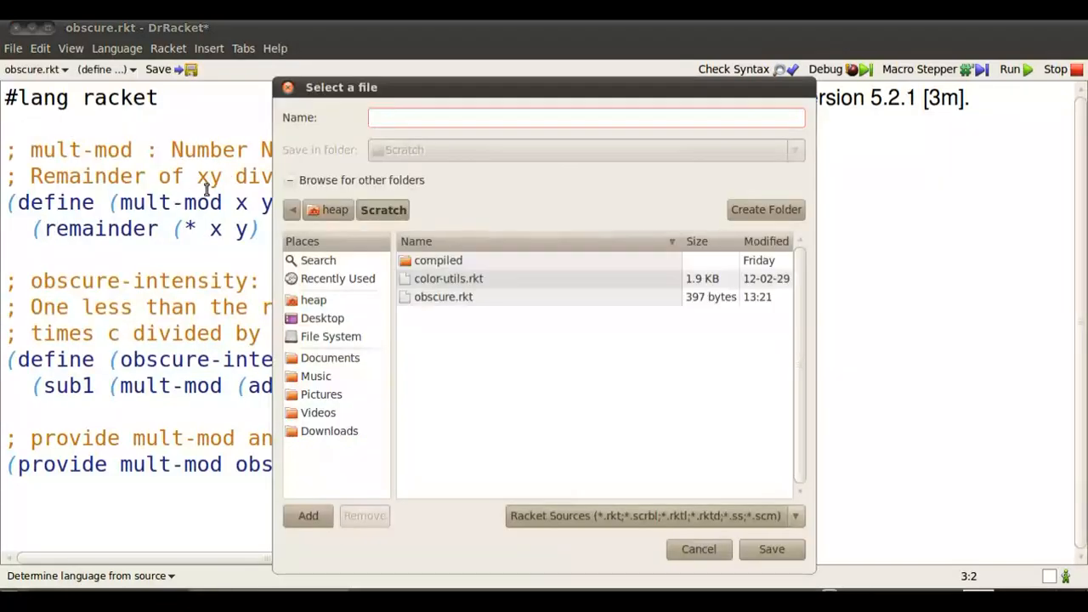
{"action": "left_click", "coordinate": [587, 118]}
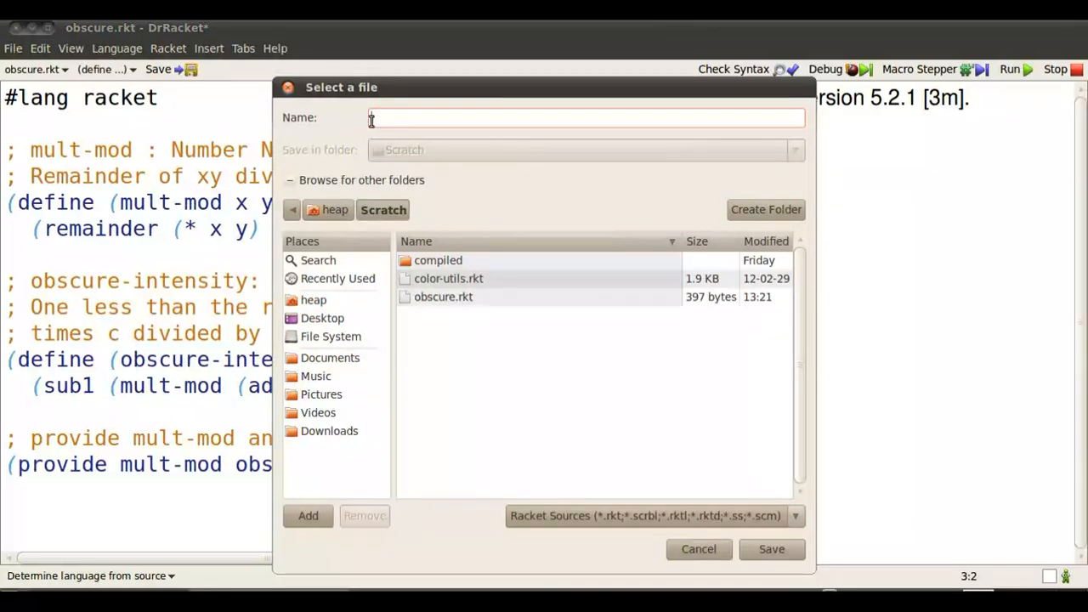
{"action": "type", "text": "ob"}
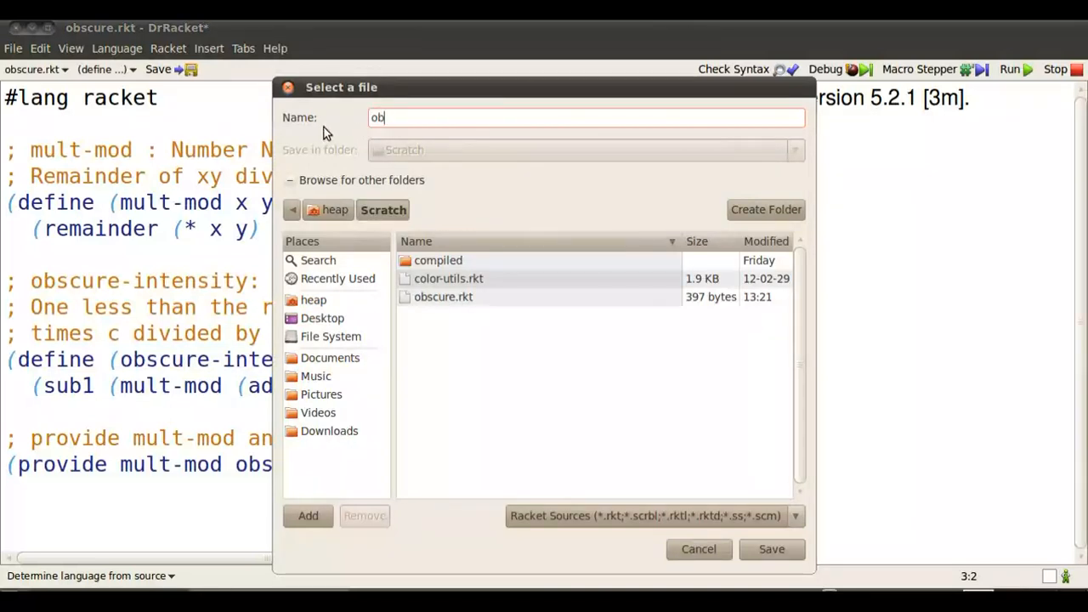
{"action": "type", "text": "scure.rkt"}
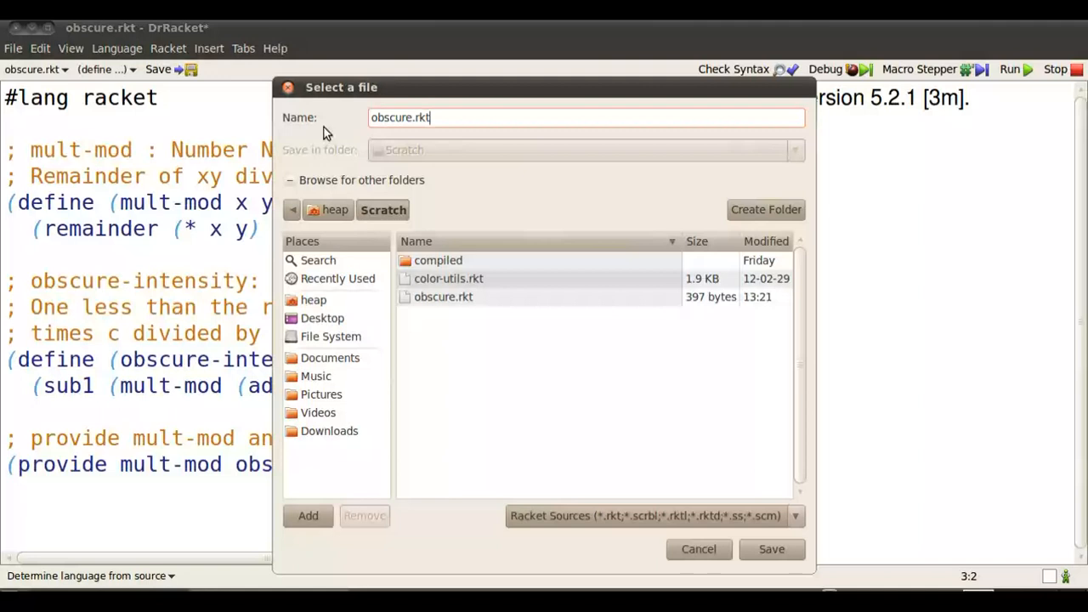
{"action": "left_click", "coordinate": [771, 547]}
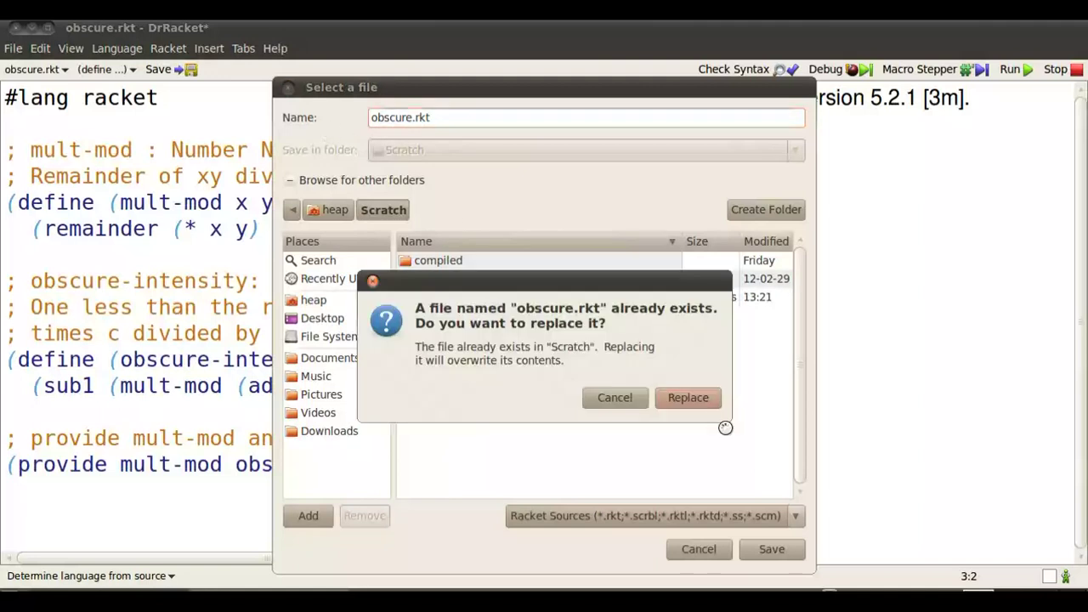
{"action": "left_click", "coordinate": [687, 397]}
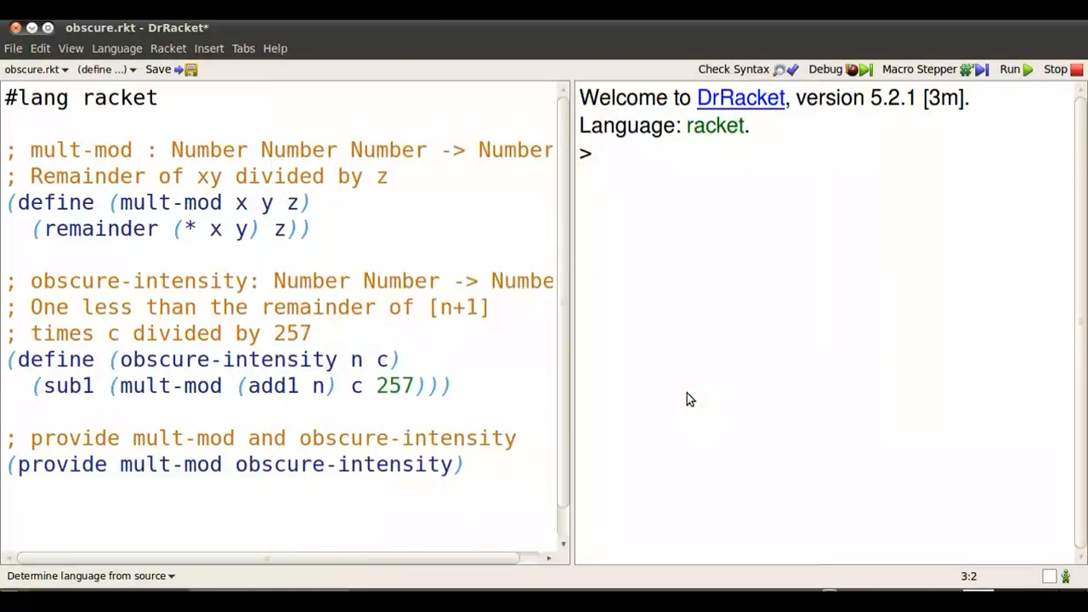